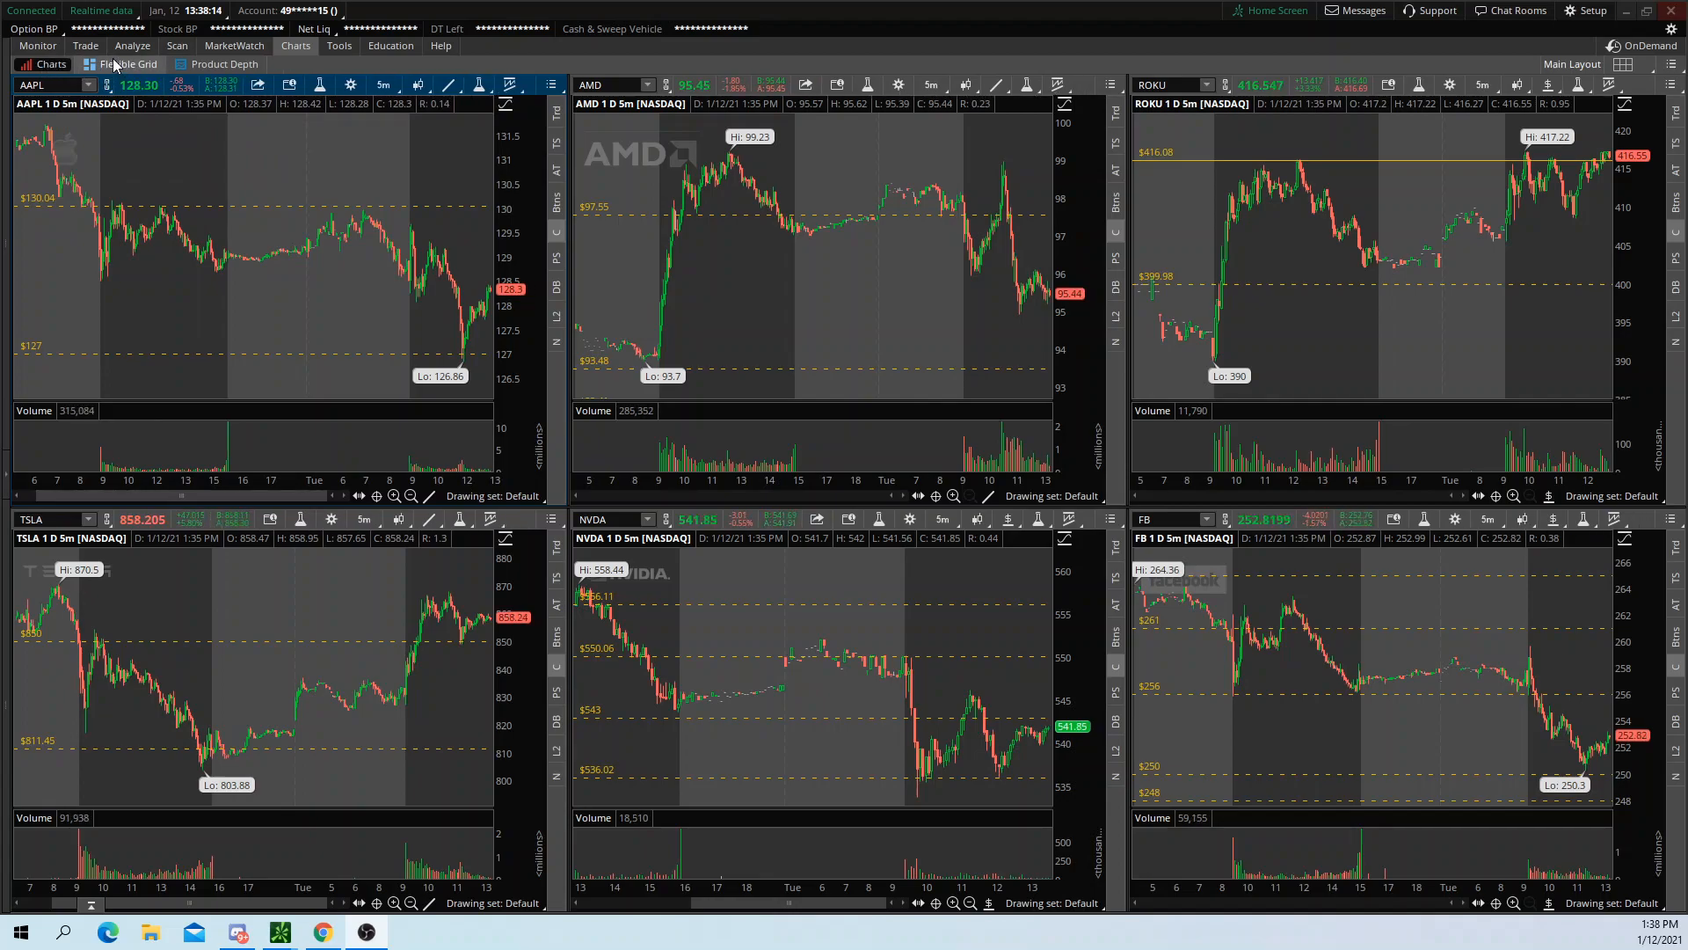
{"action": "mouse_move", "coordinate": [581, 278]}
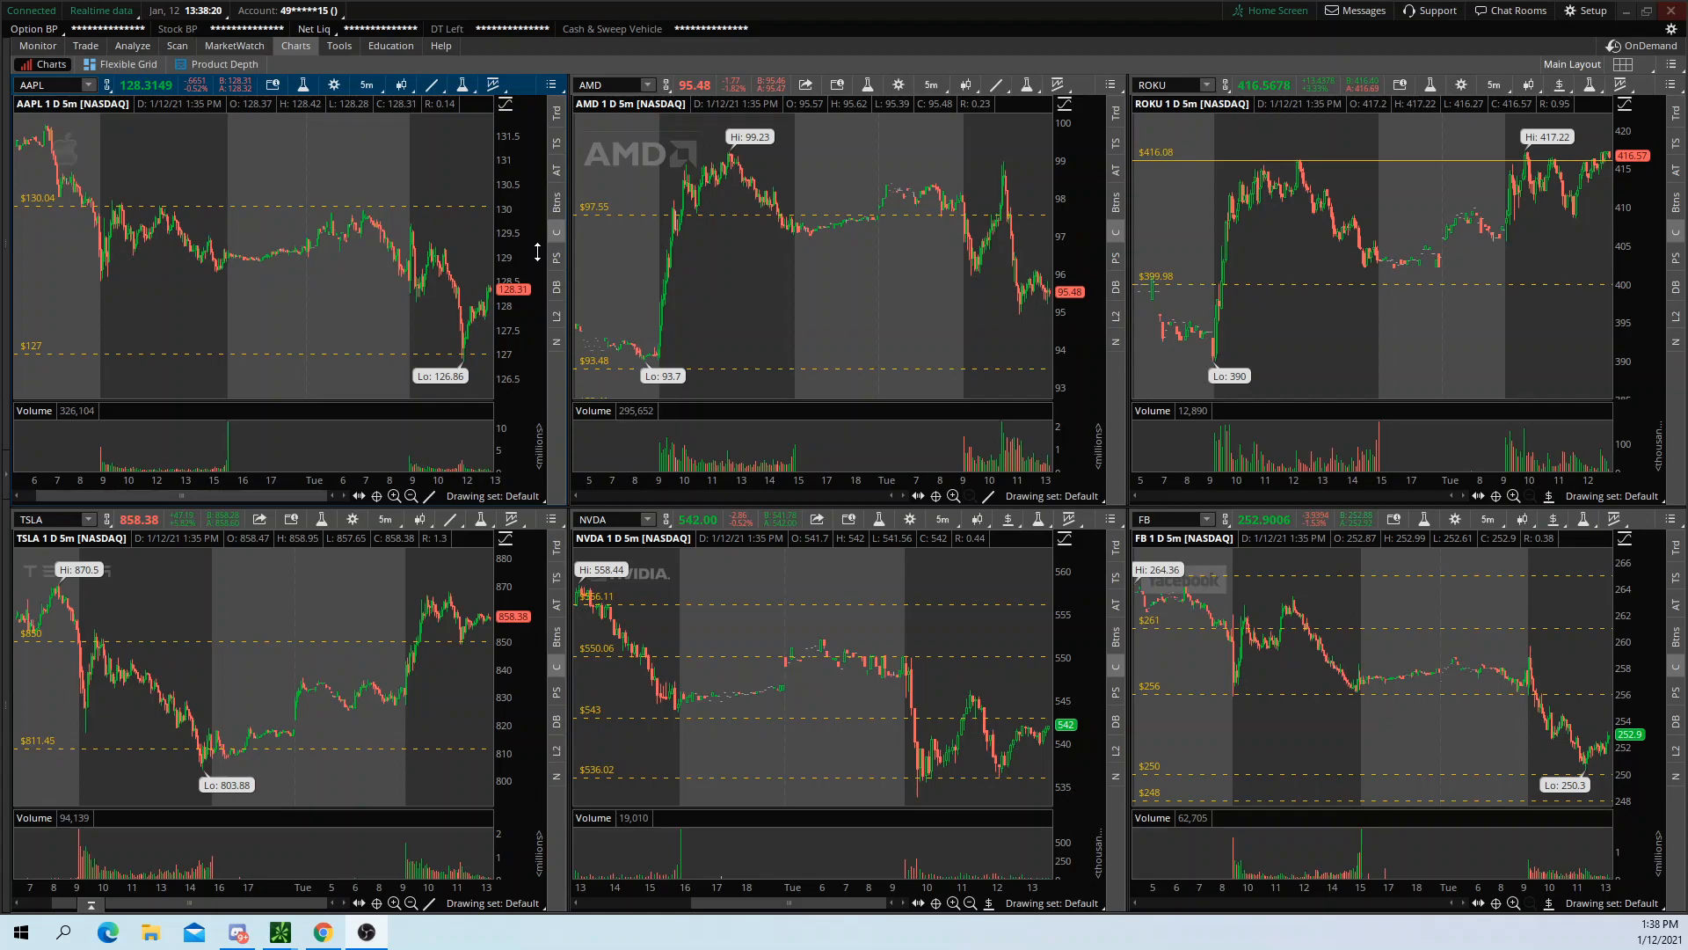
{"action": "mouse_move", "coordinate": [397, 215]}
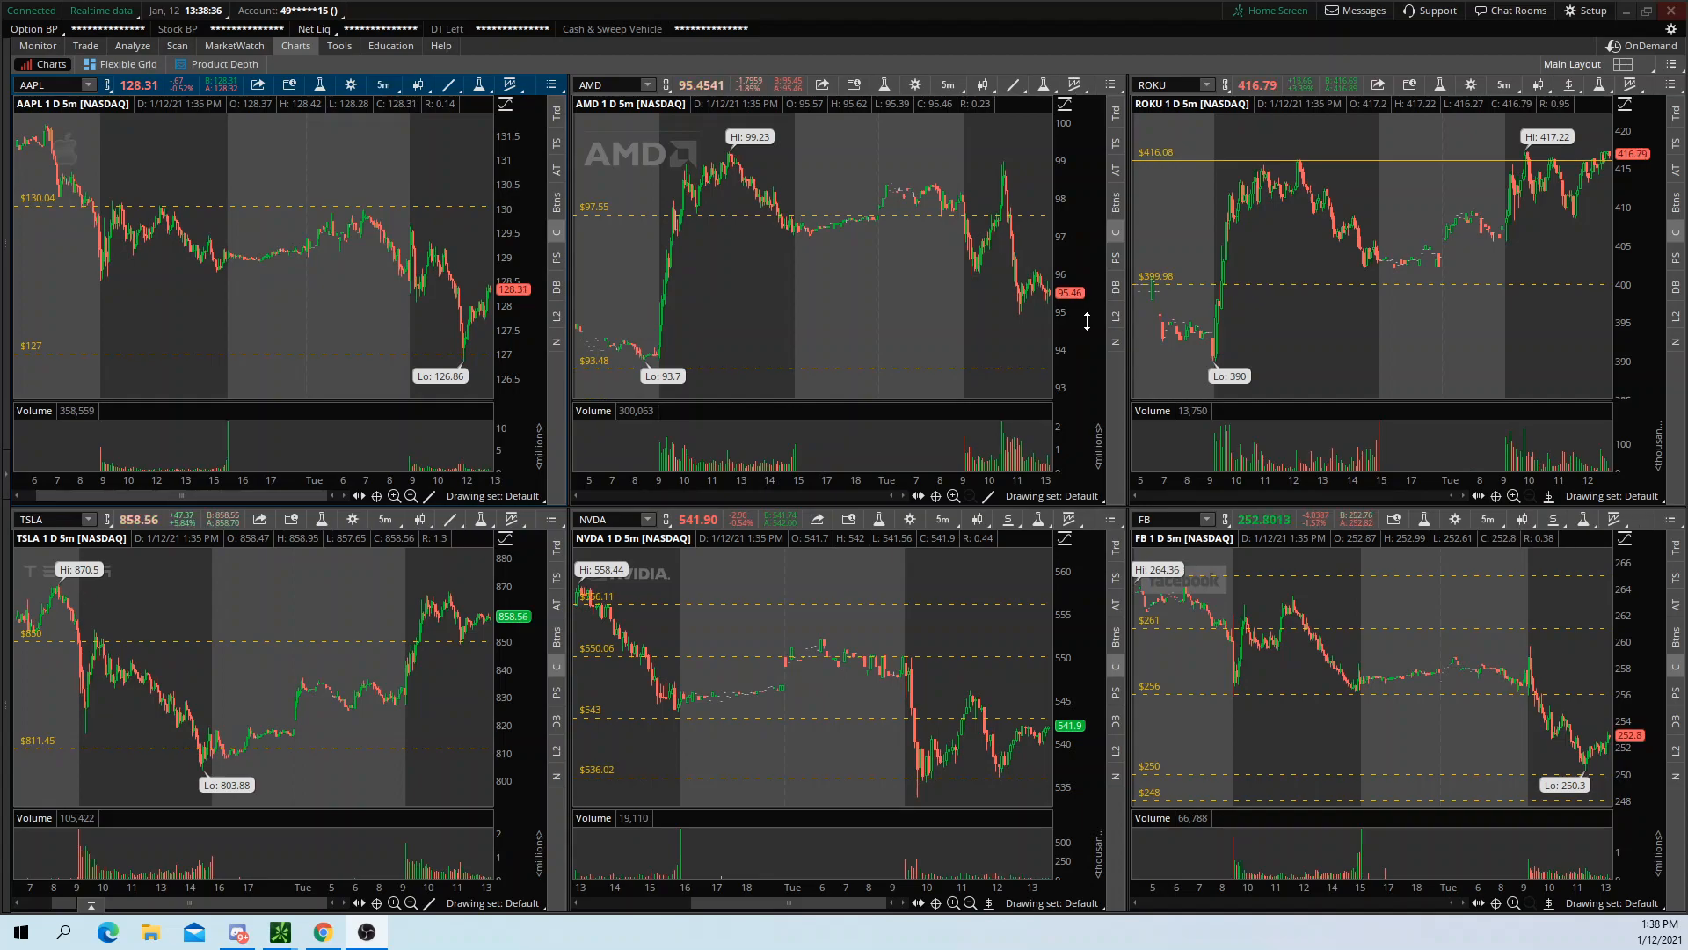
{"action": "mouse_move", "coordinate": [759, 291]}
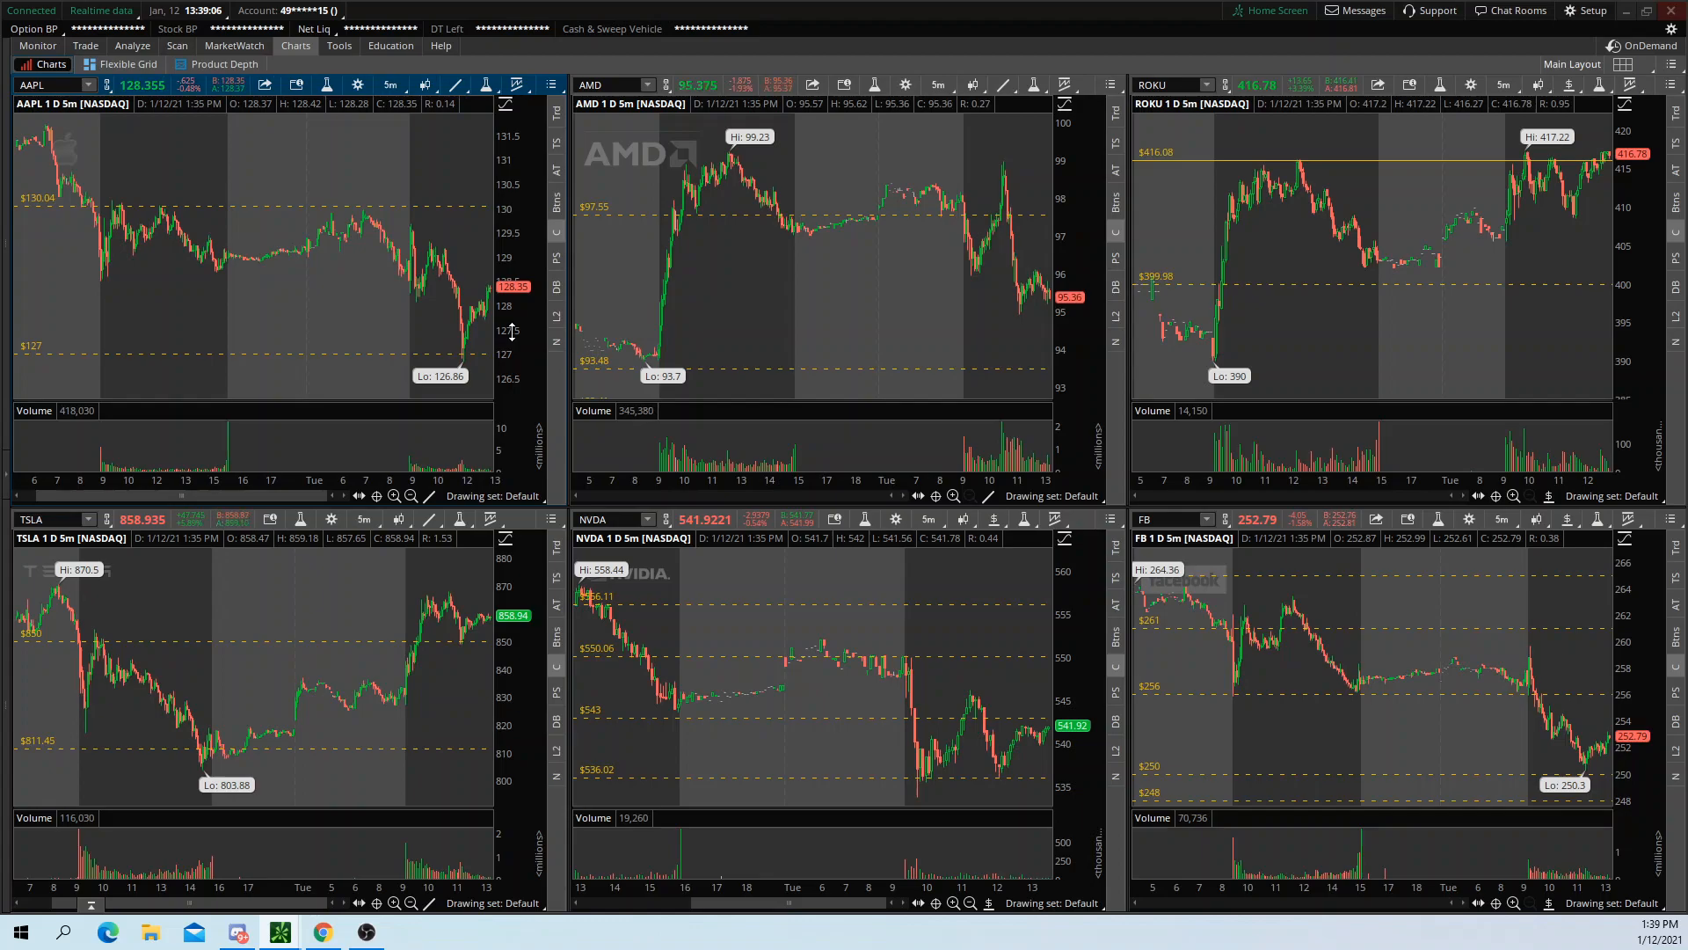
{"action": "mouse_move", "coordinate": [490, 264]}
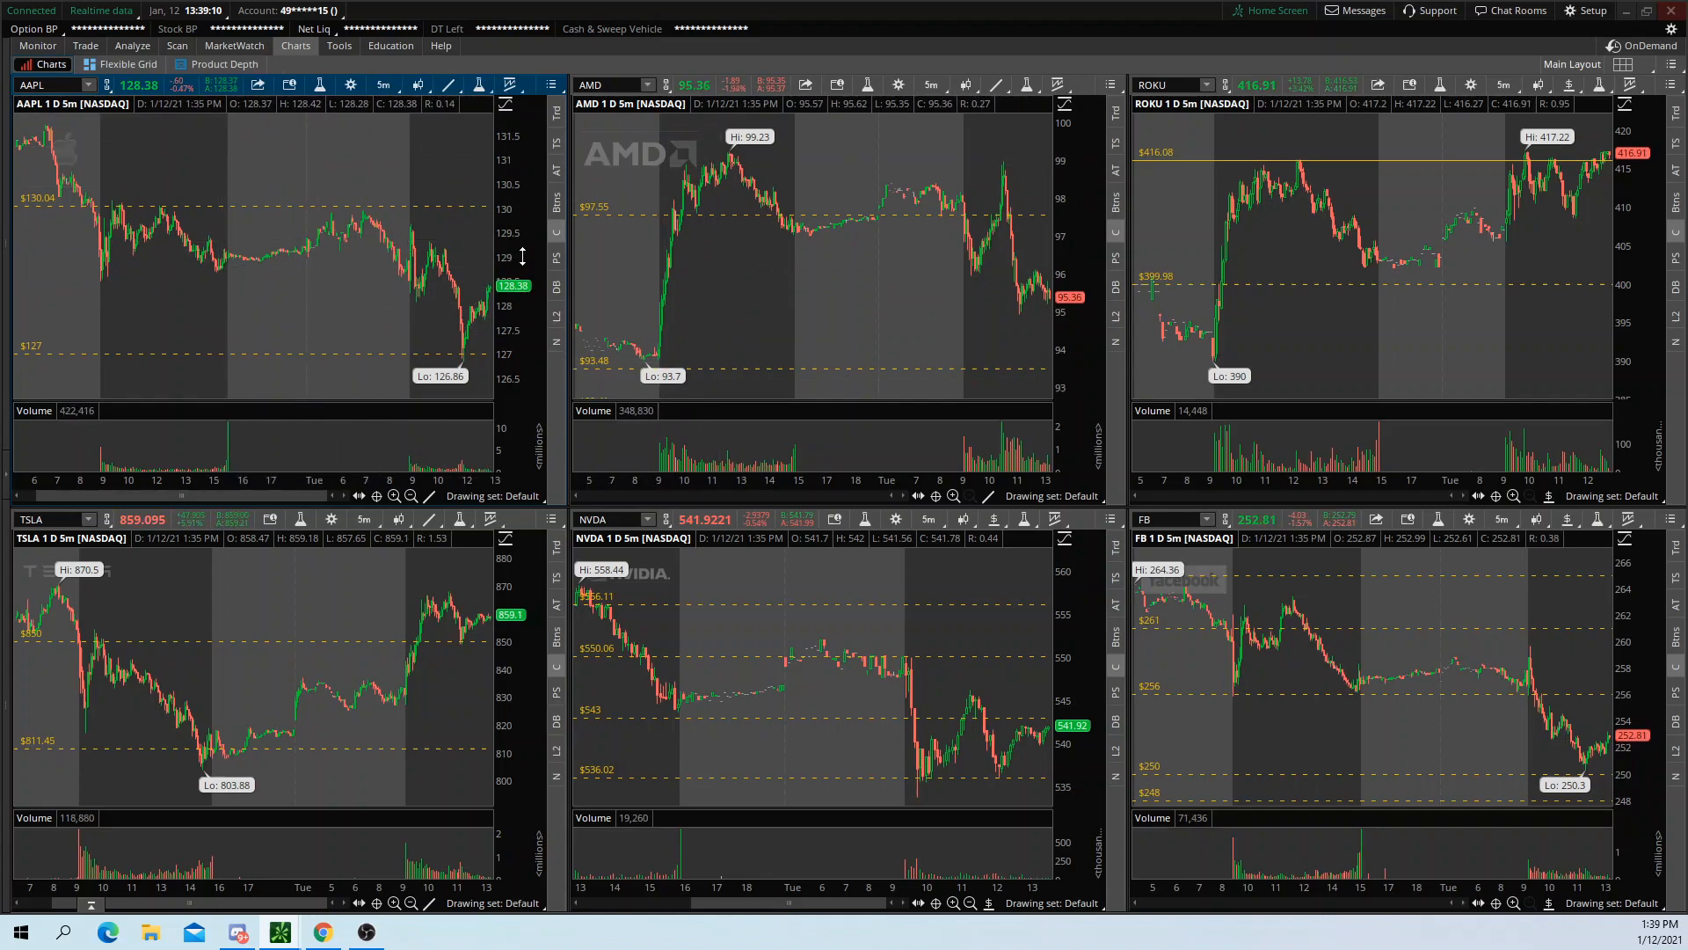
{"action": "mouse_move", "coordinate": [318, 173]}
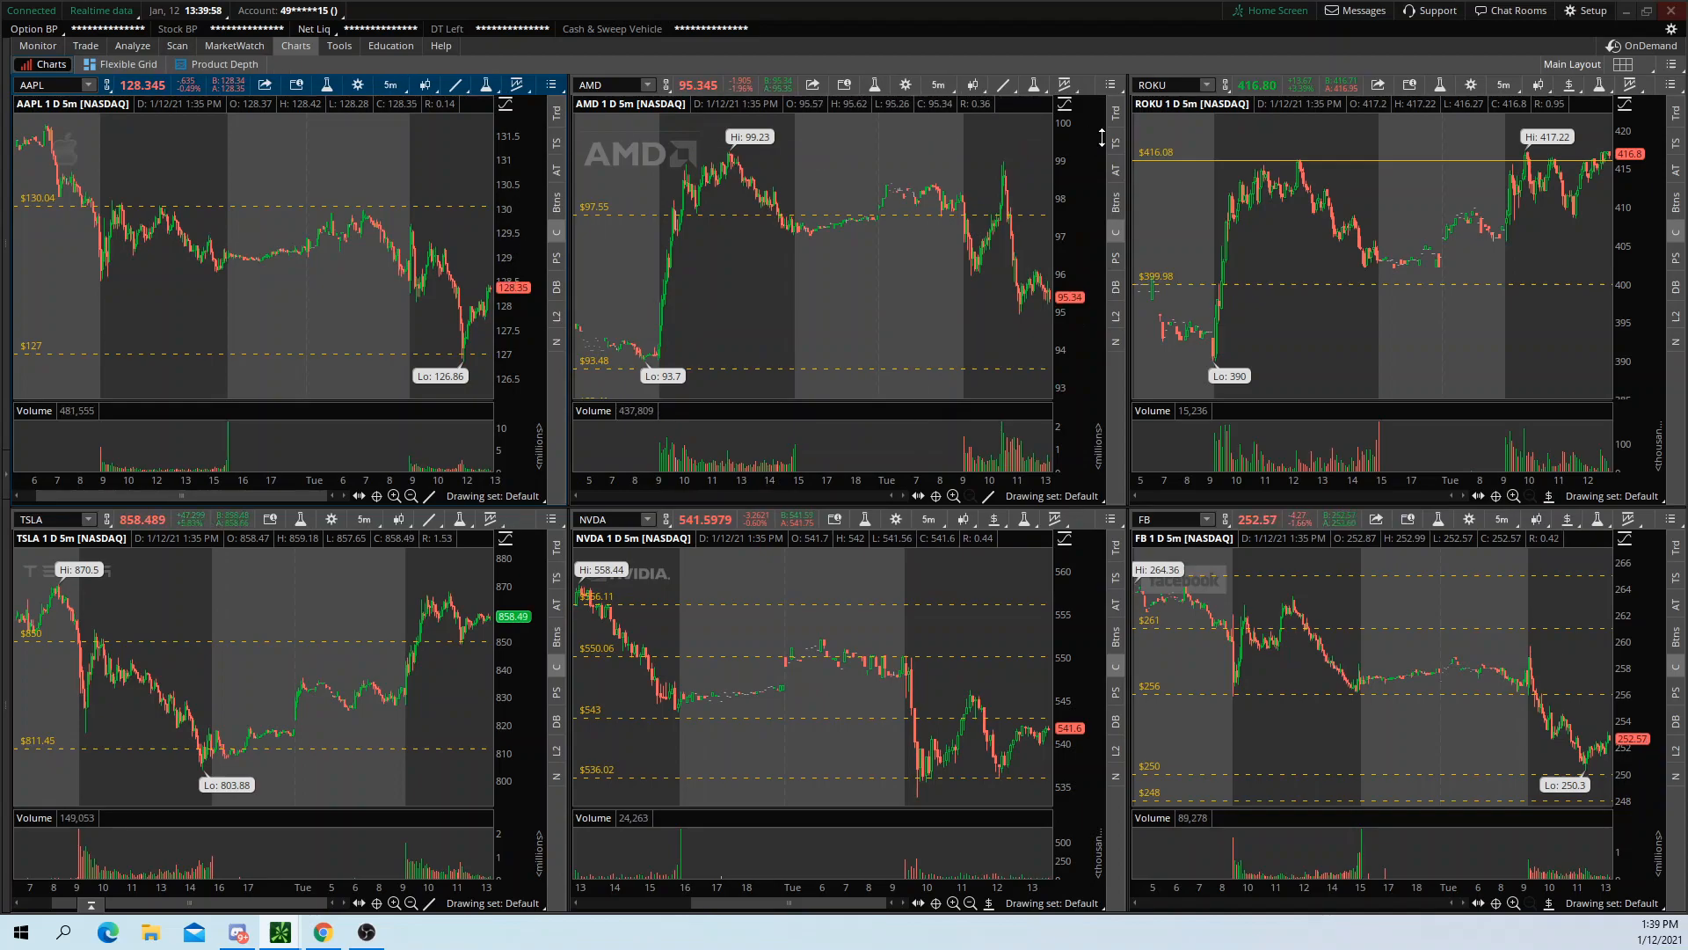
Step: Switch to the Flexible Grid layout showing BABA, MSFT, BA, ZM, NFLX and AMZN
{"action": "left_click", "coordinate": [1629, 64]}
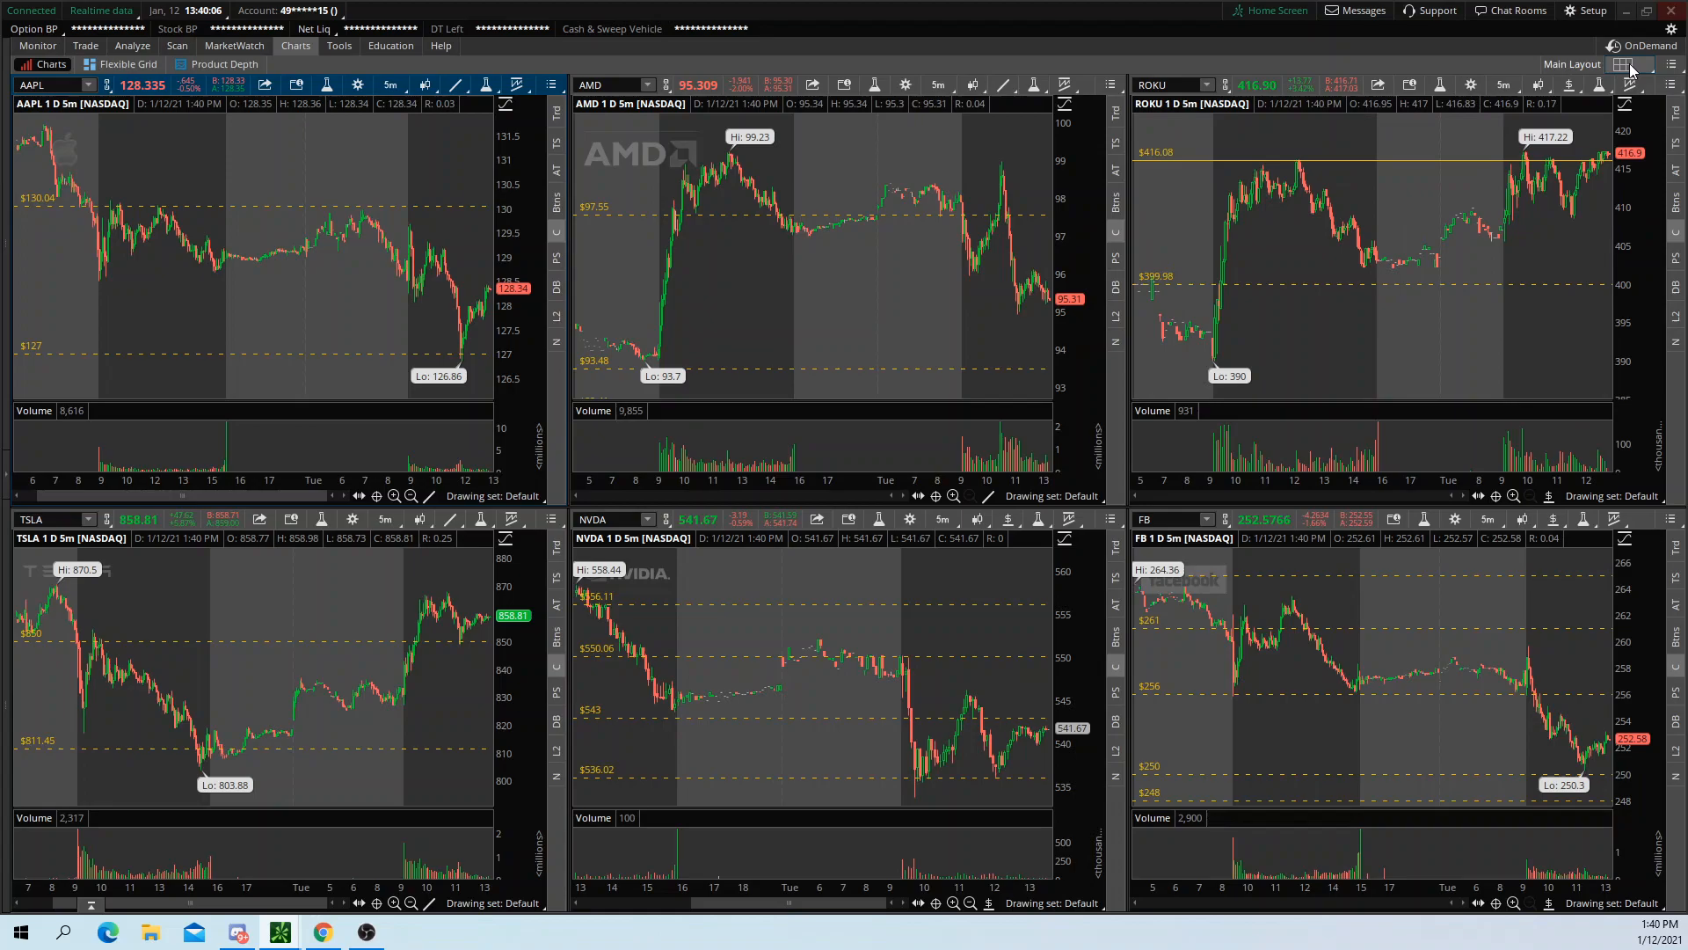
{"action": "left_click", "coordinate": [1629, 63]}
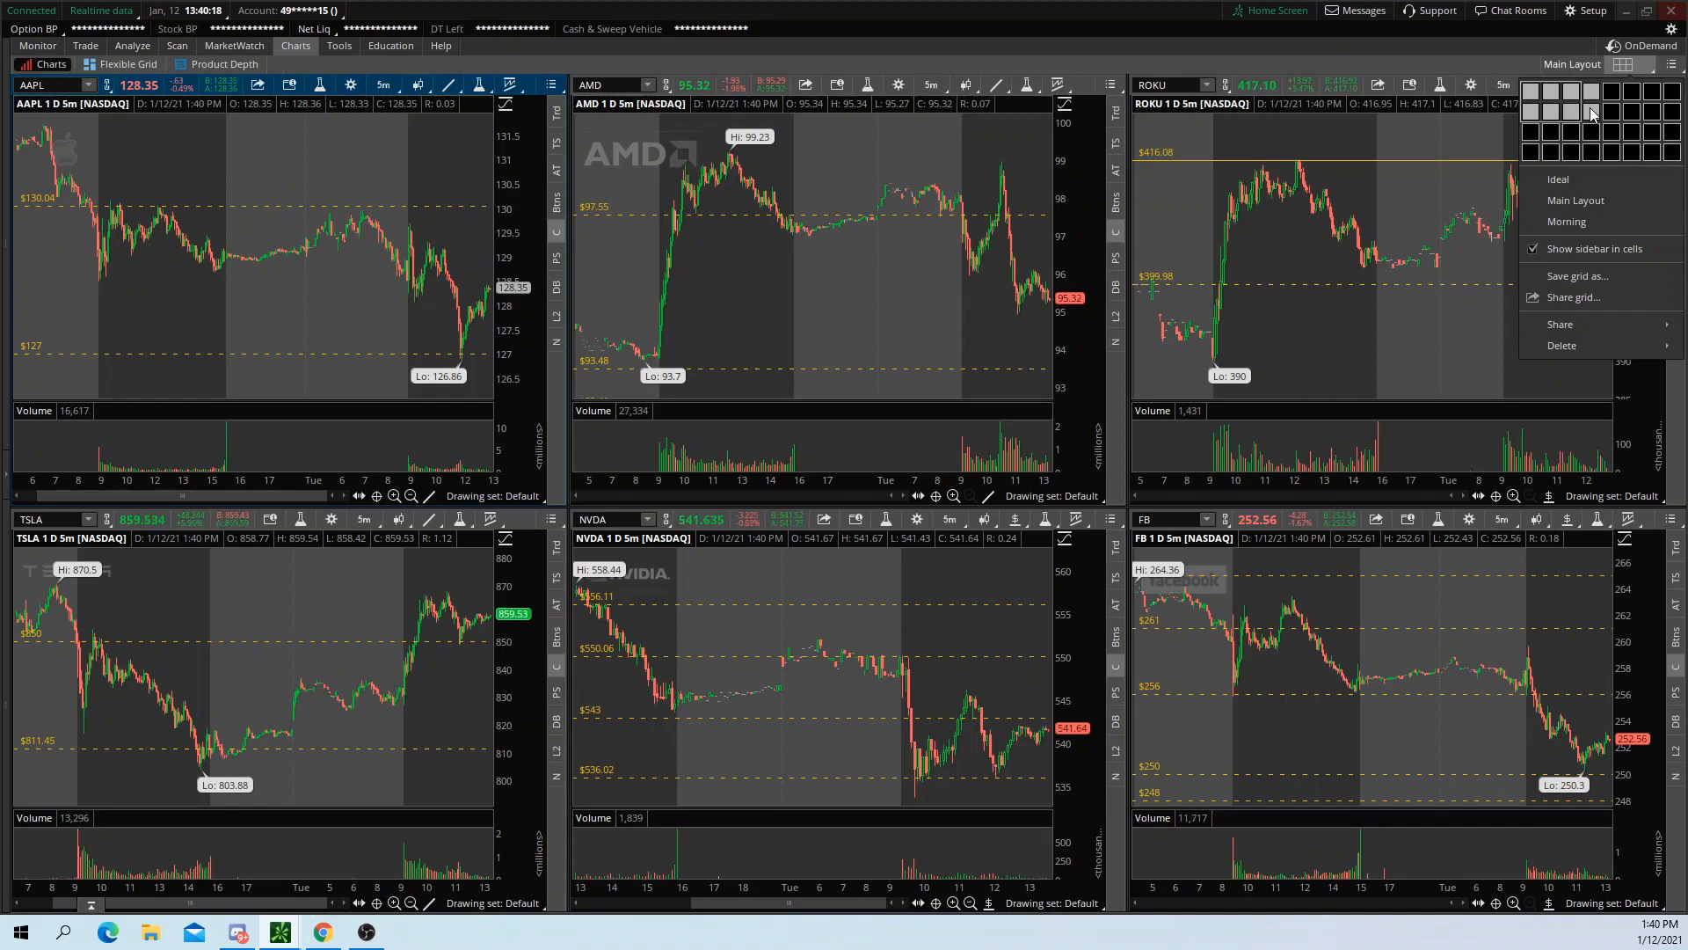
{"action": "mouse_move", "coordinate": [1590, 115]}
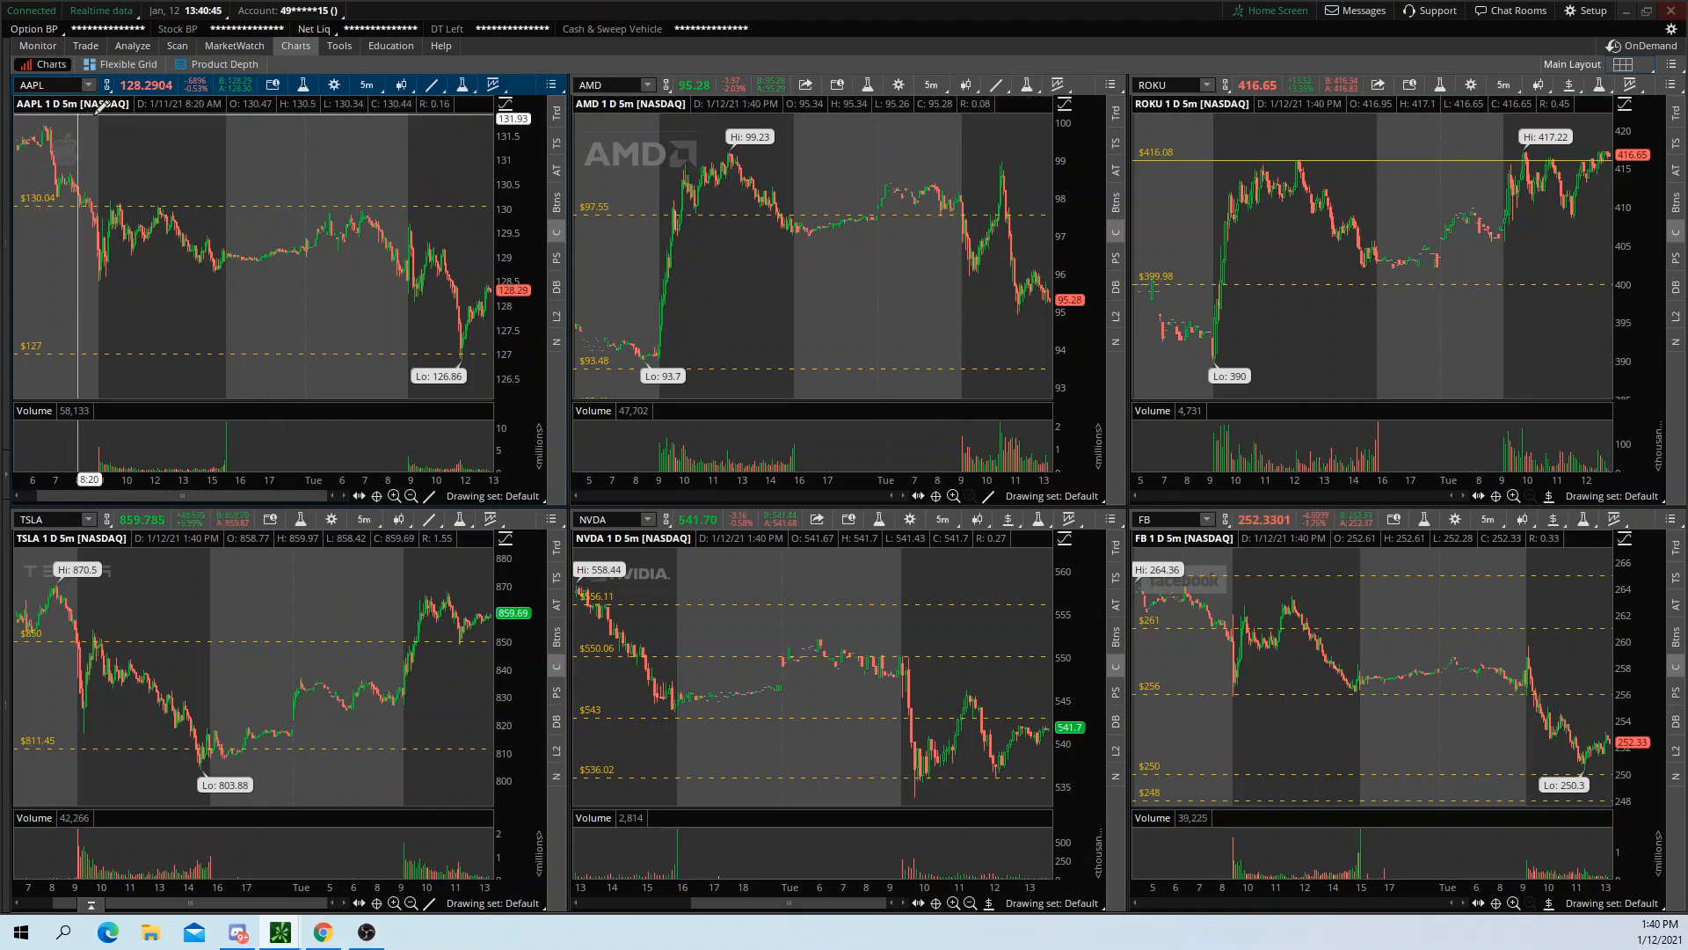
{"action": "mouse_move", "coordinate": [188, 262]}
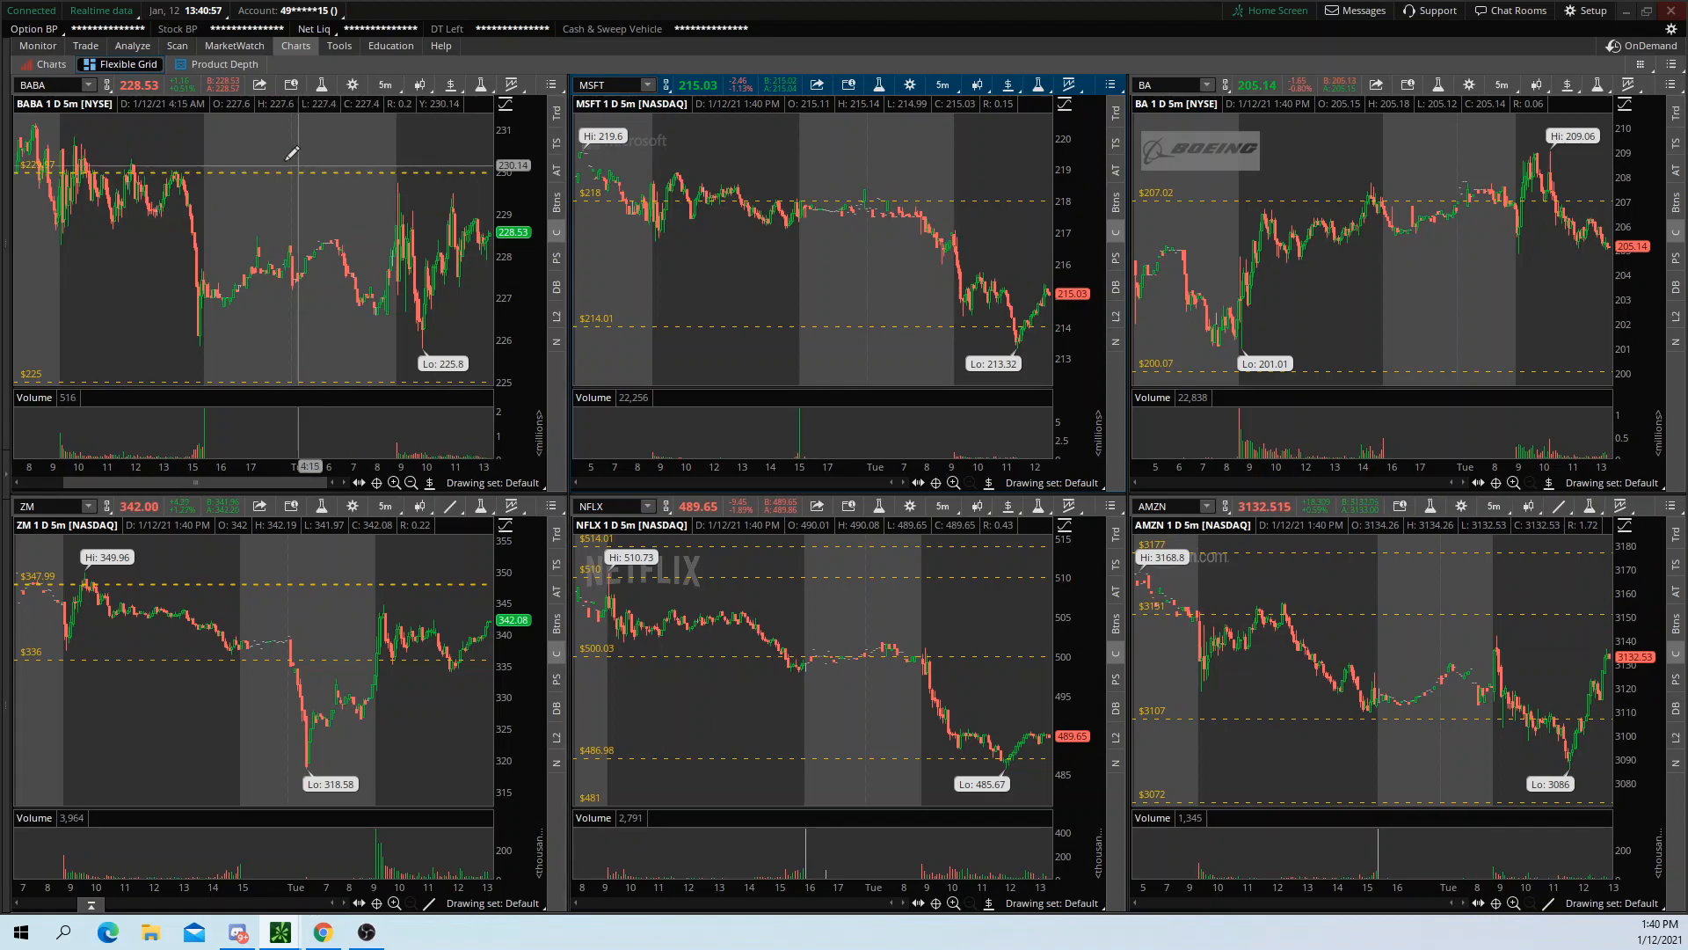
{"action": "mouse_move", "coordinate": [868, 399]}
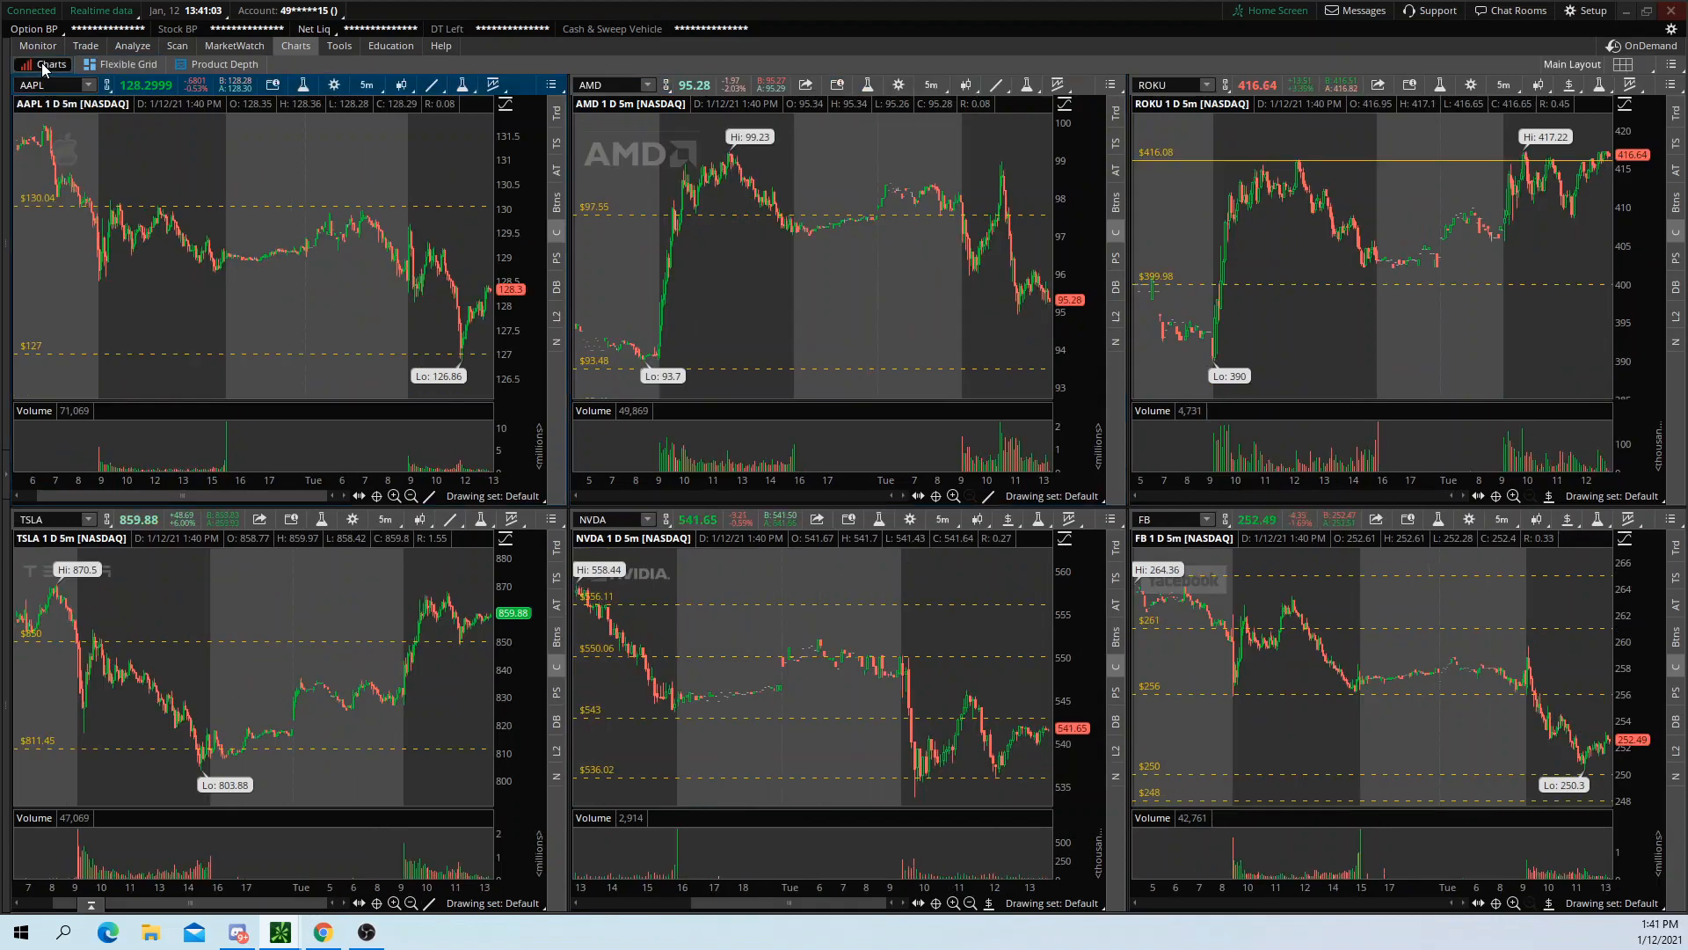
{"action": "mouse_move", "coordinate": [850, 644]}
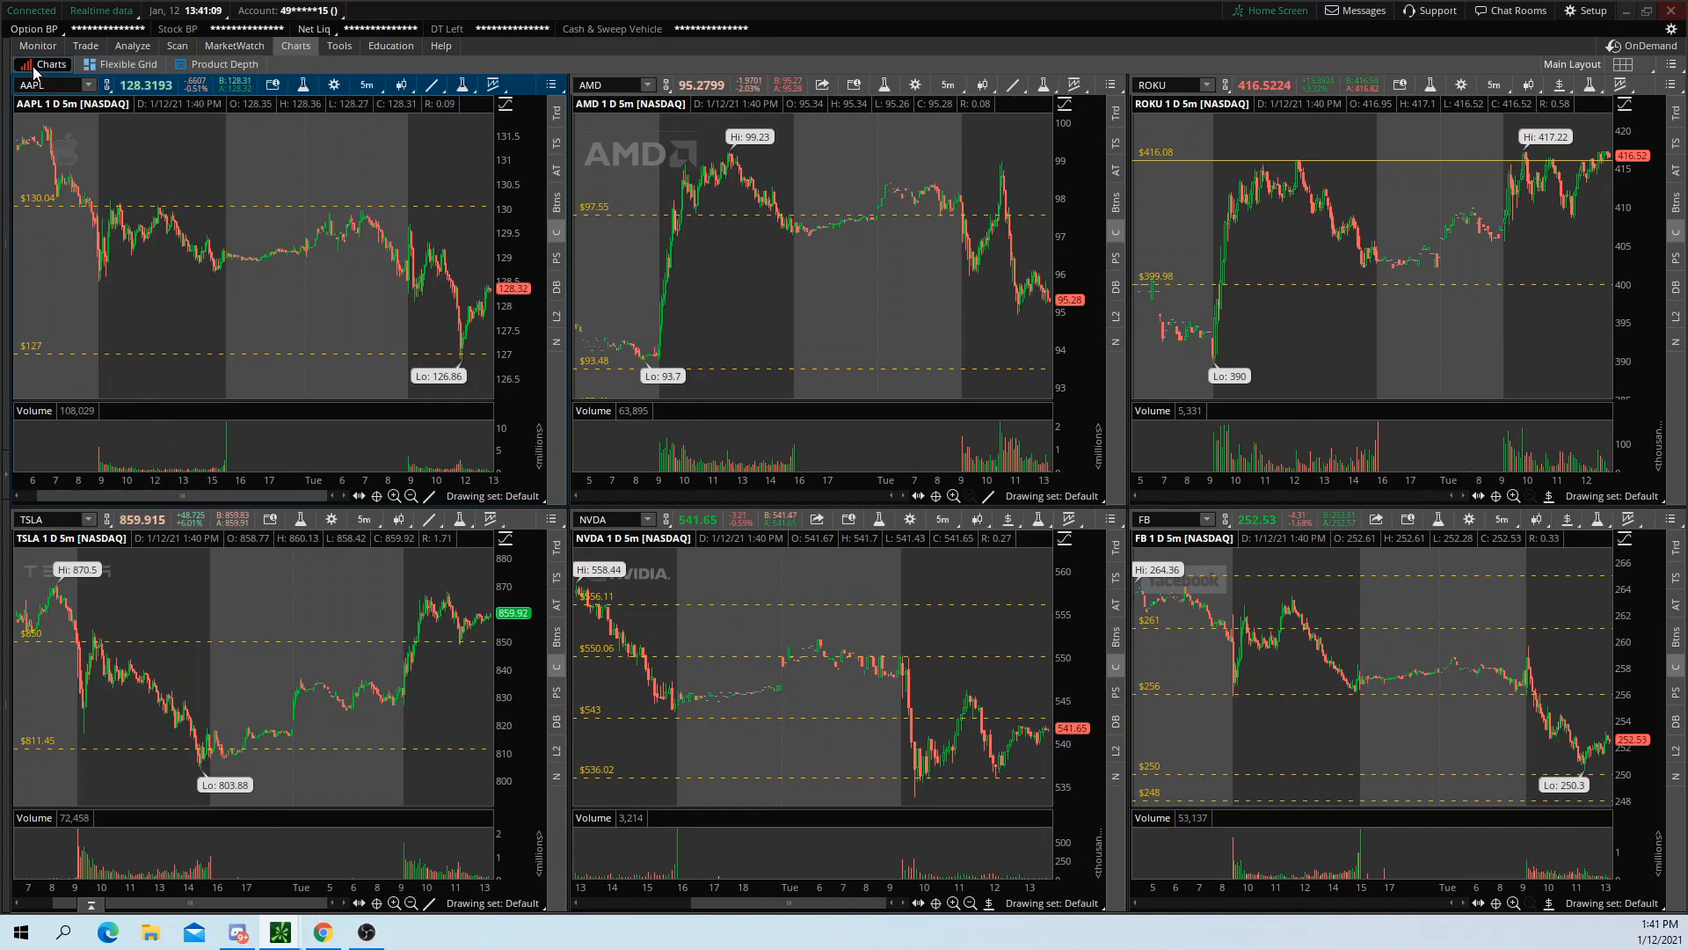
{"action": "mouse_move", "coordinate": [312, 228]}
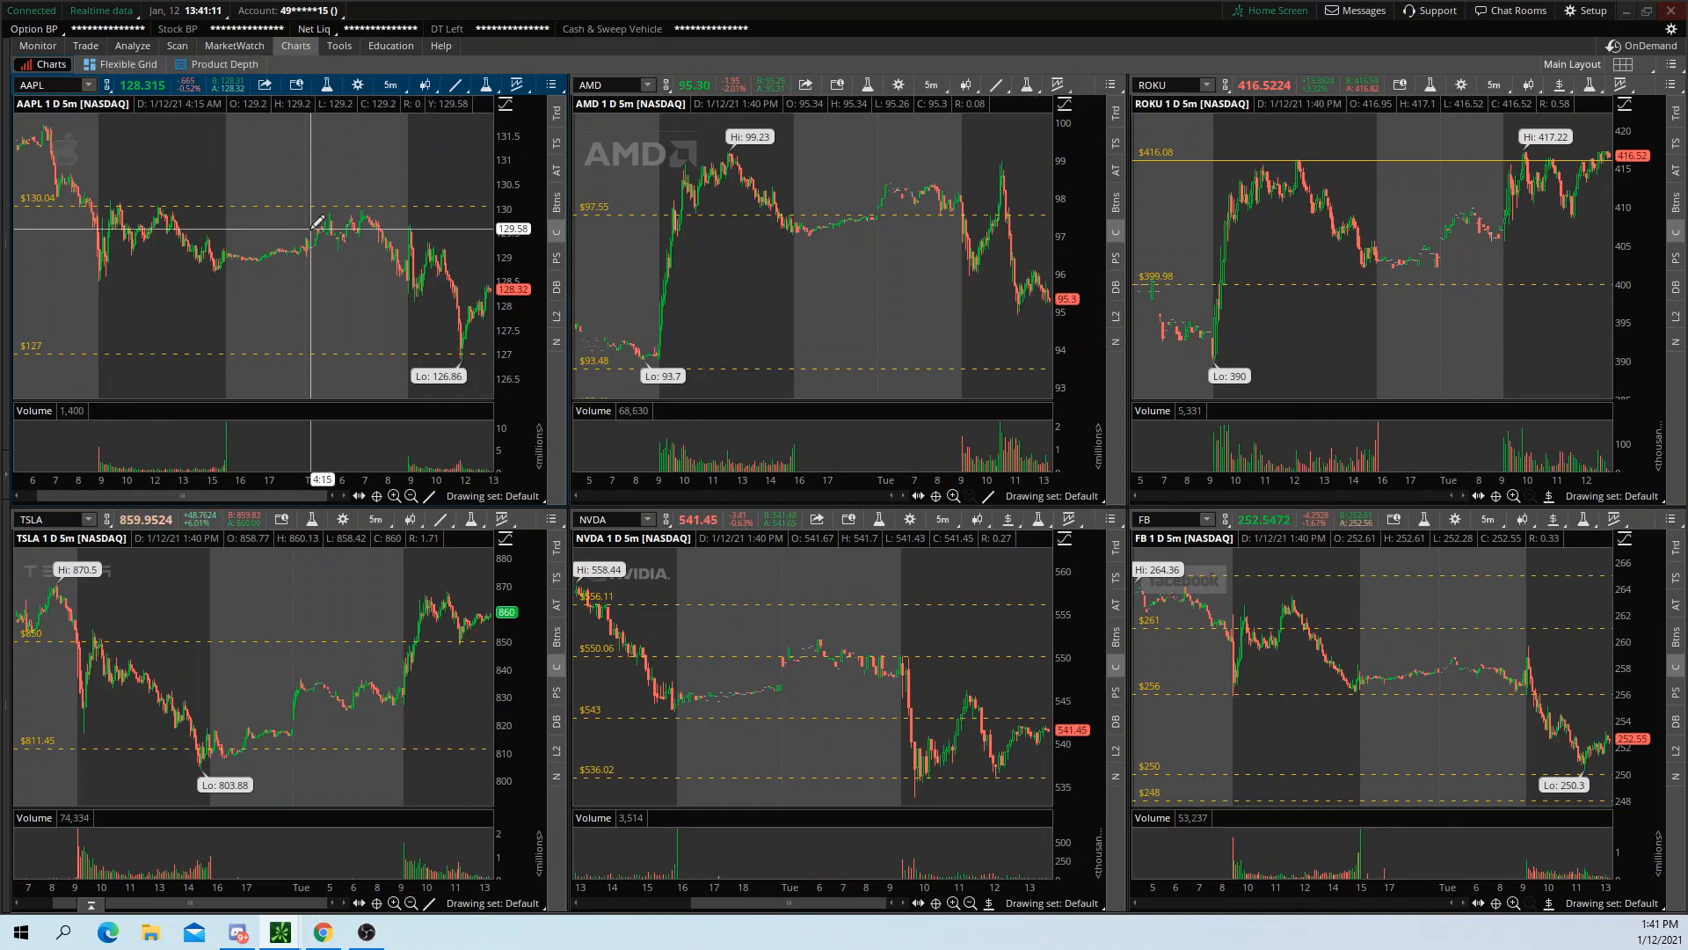
{"action": "left_click", "coordinate": [121, 63]}
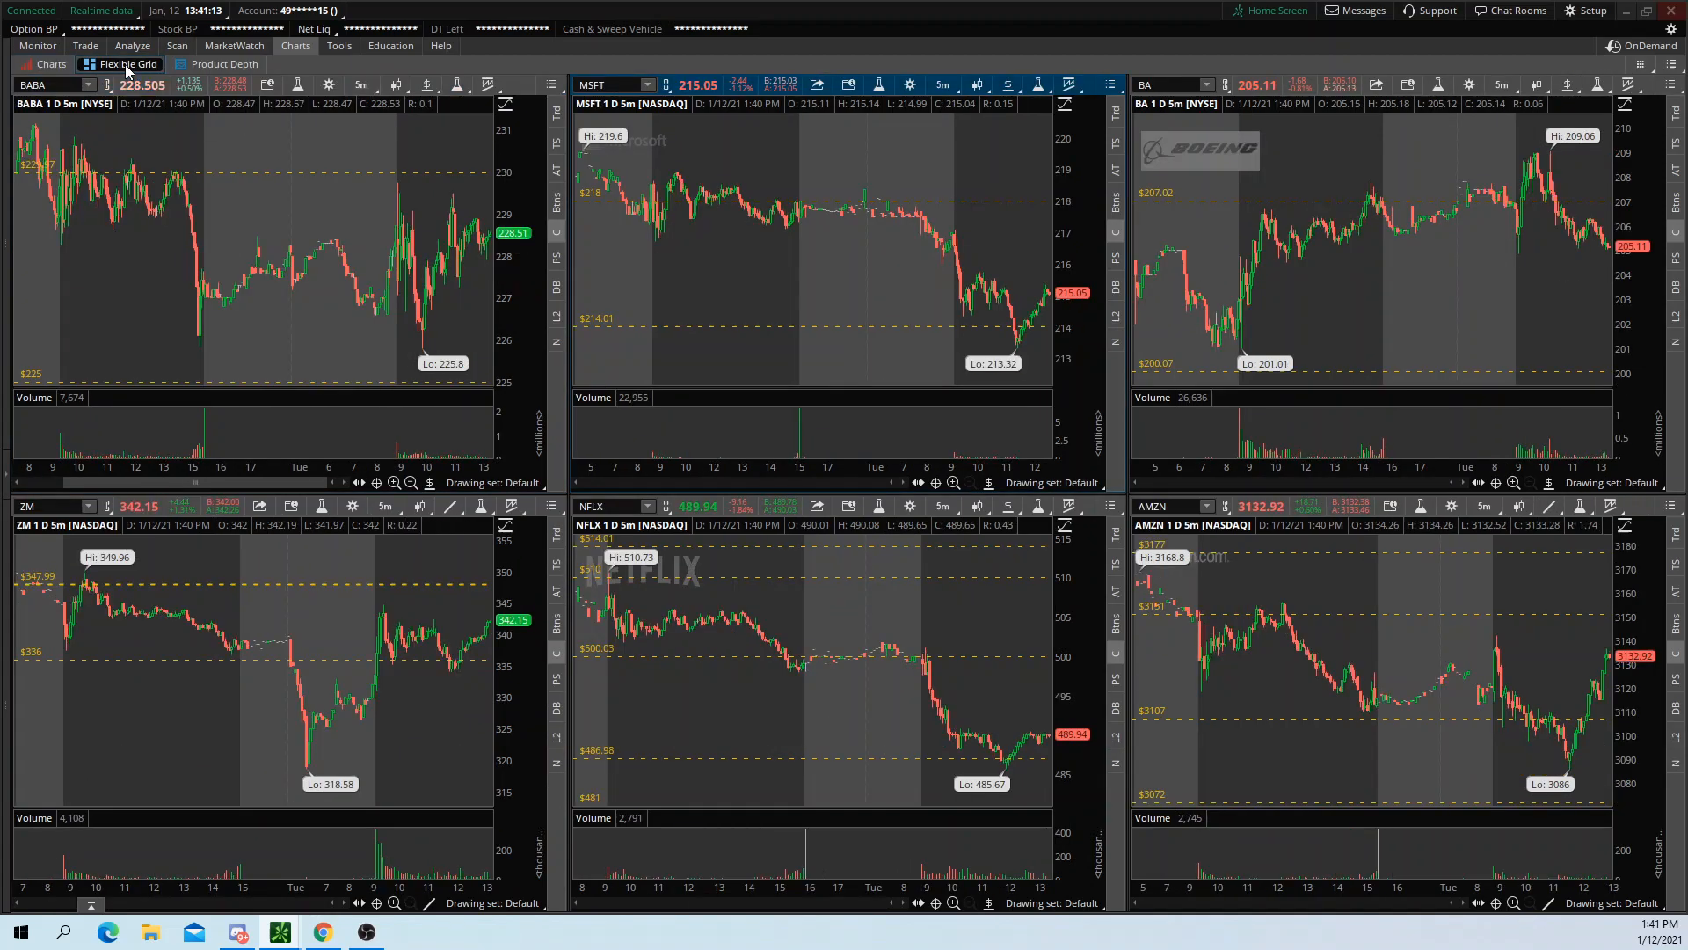
Step: Return to the Charts 3×2 grid of AAPL, AMD, ROKU, TSLA, NVDA and FB
{"action": "left_click", "coordinate": [1571, 63]}
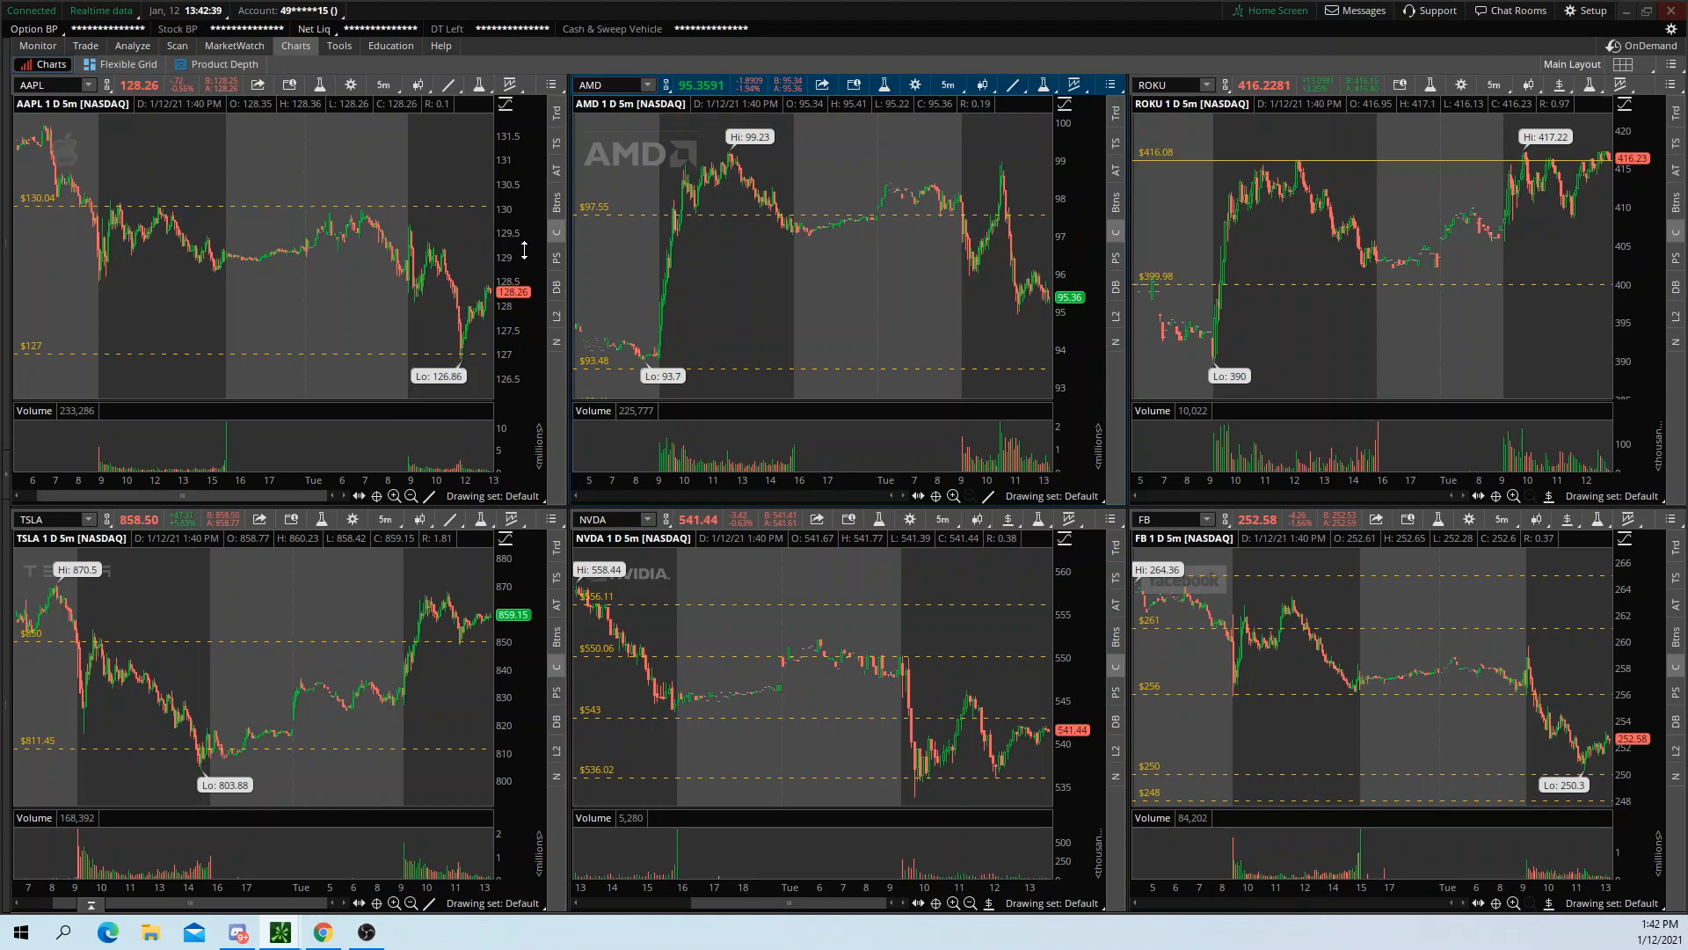
{"action": "mouse_move", "coordinate": [150, 269]}
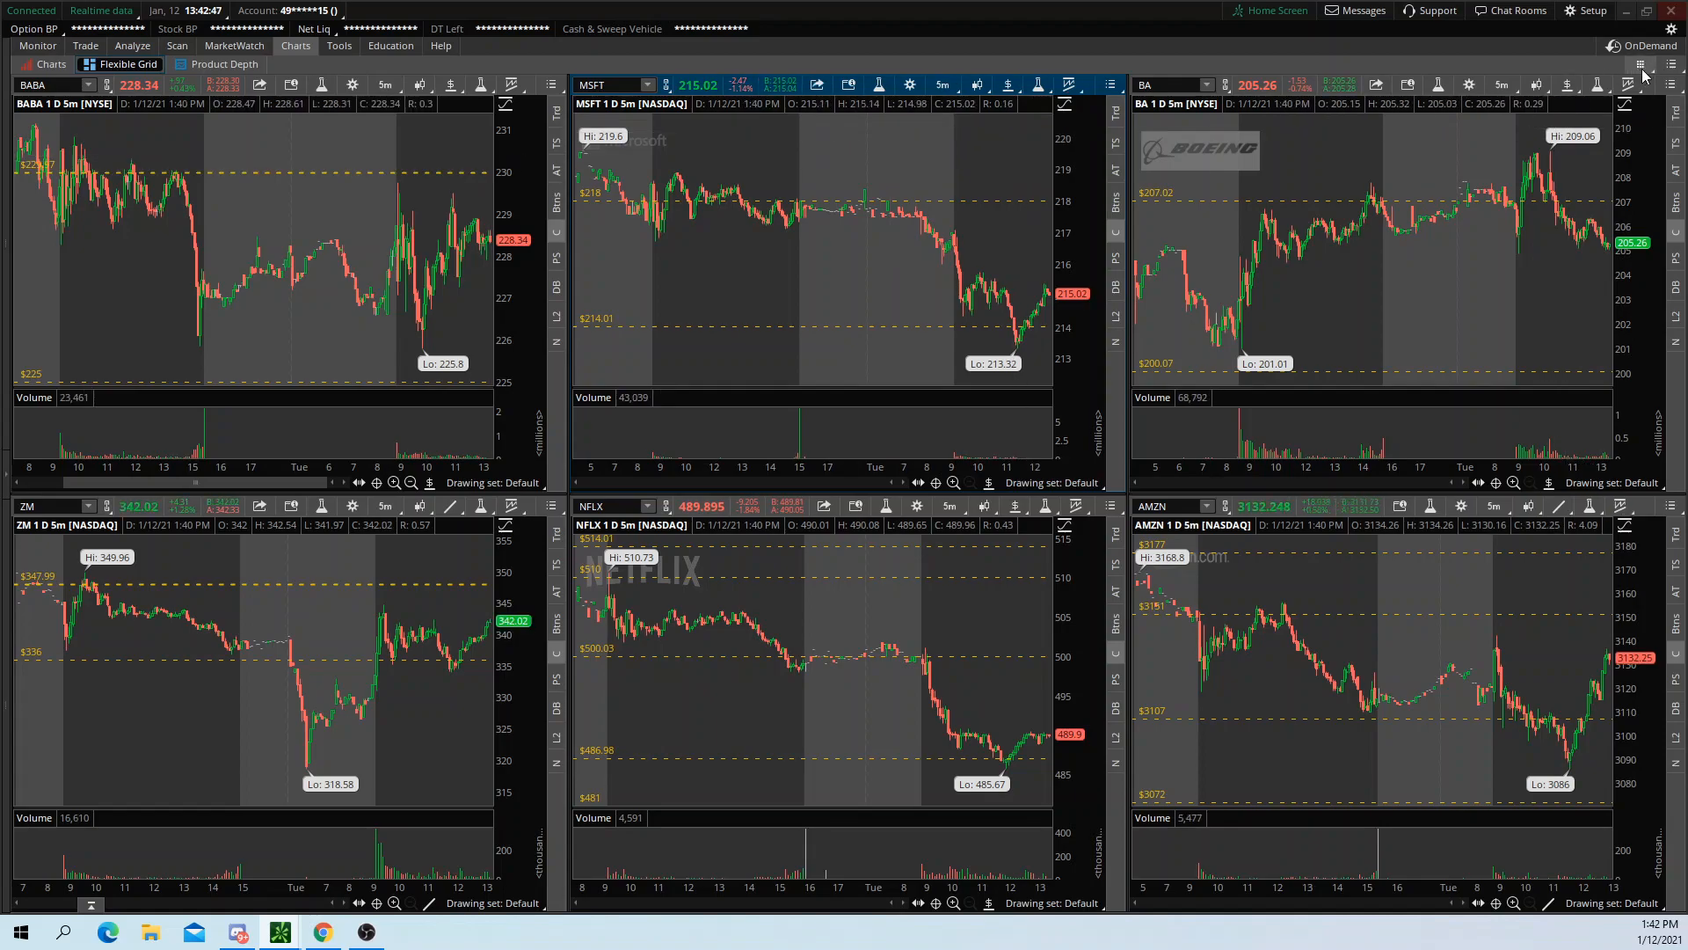
Step: From the Flexible Grid menu, toggle Customize grid on and off twice, leaving it off
{"action": "left_click", "coordinate": [1668, 86]}
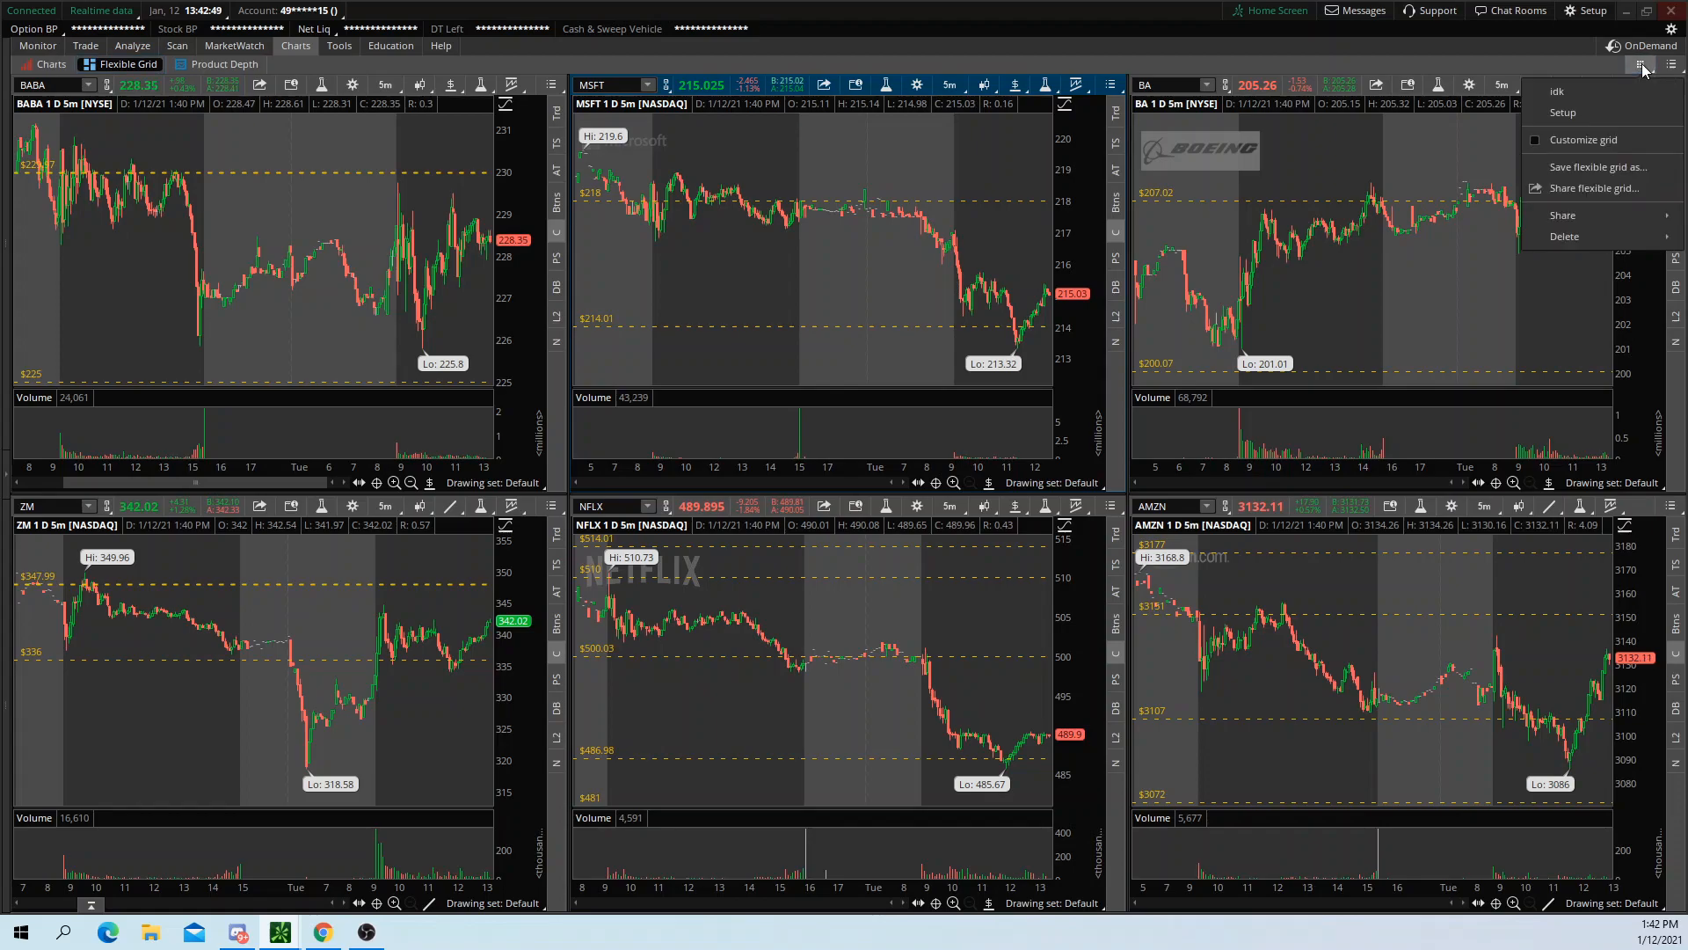
{"action": "left_click", "coordinate": [1584, 140]}
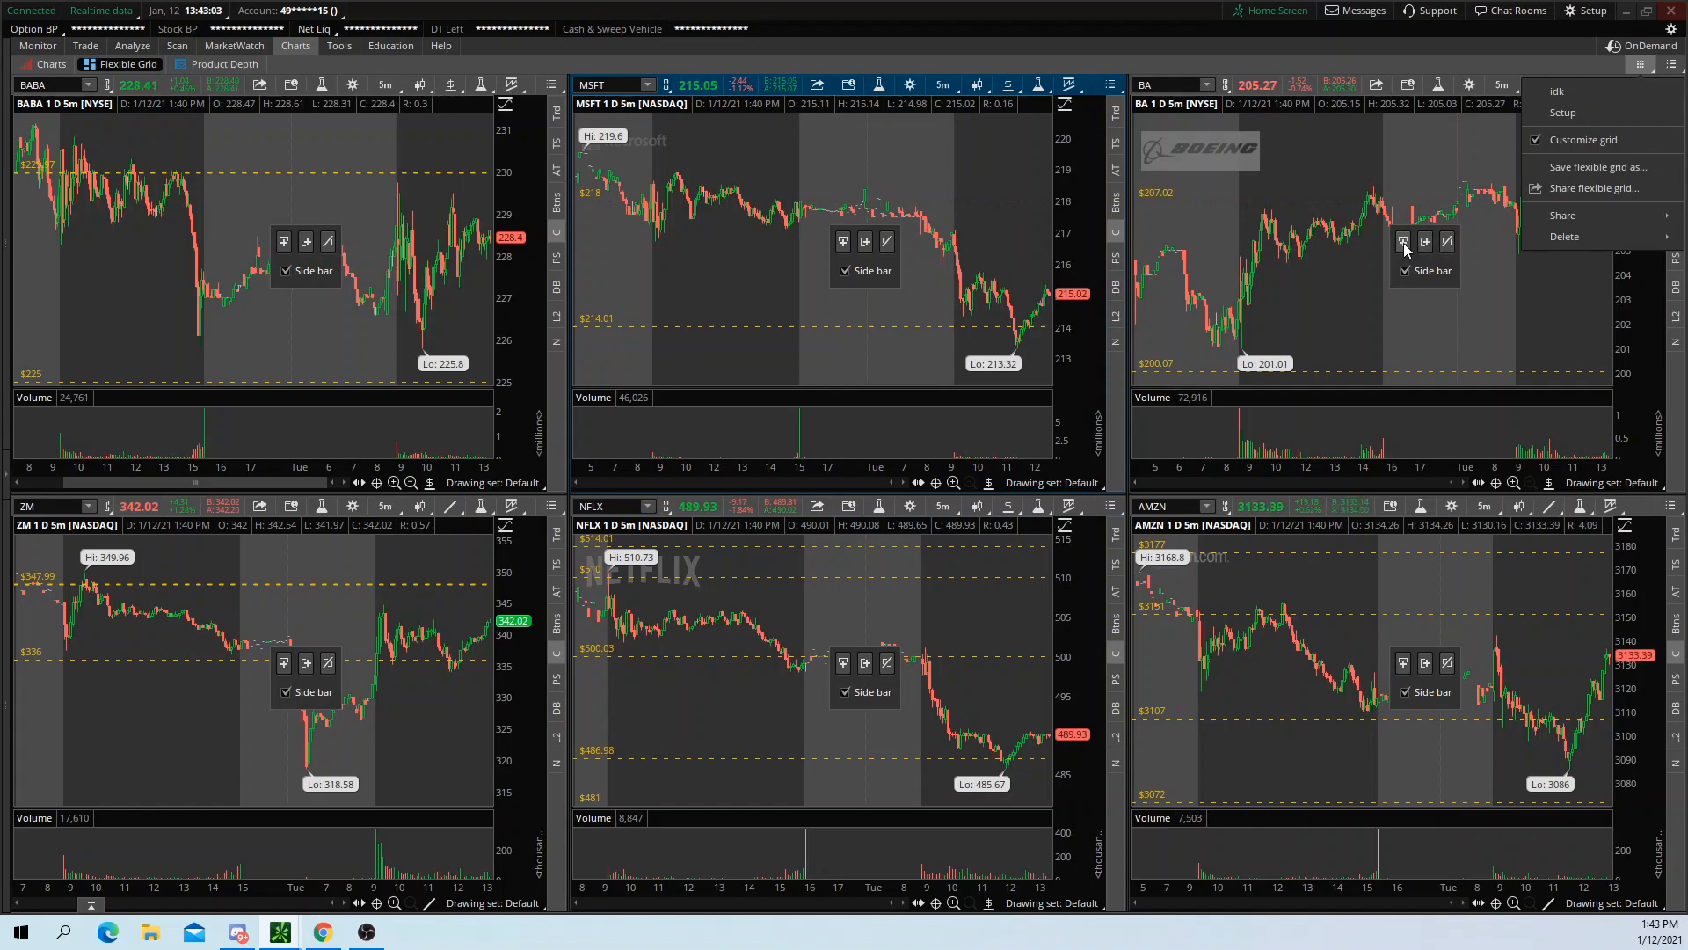
{"action": "mouse_move", "coordinate": [1397, 383]}
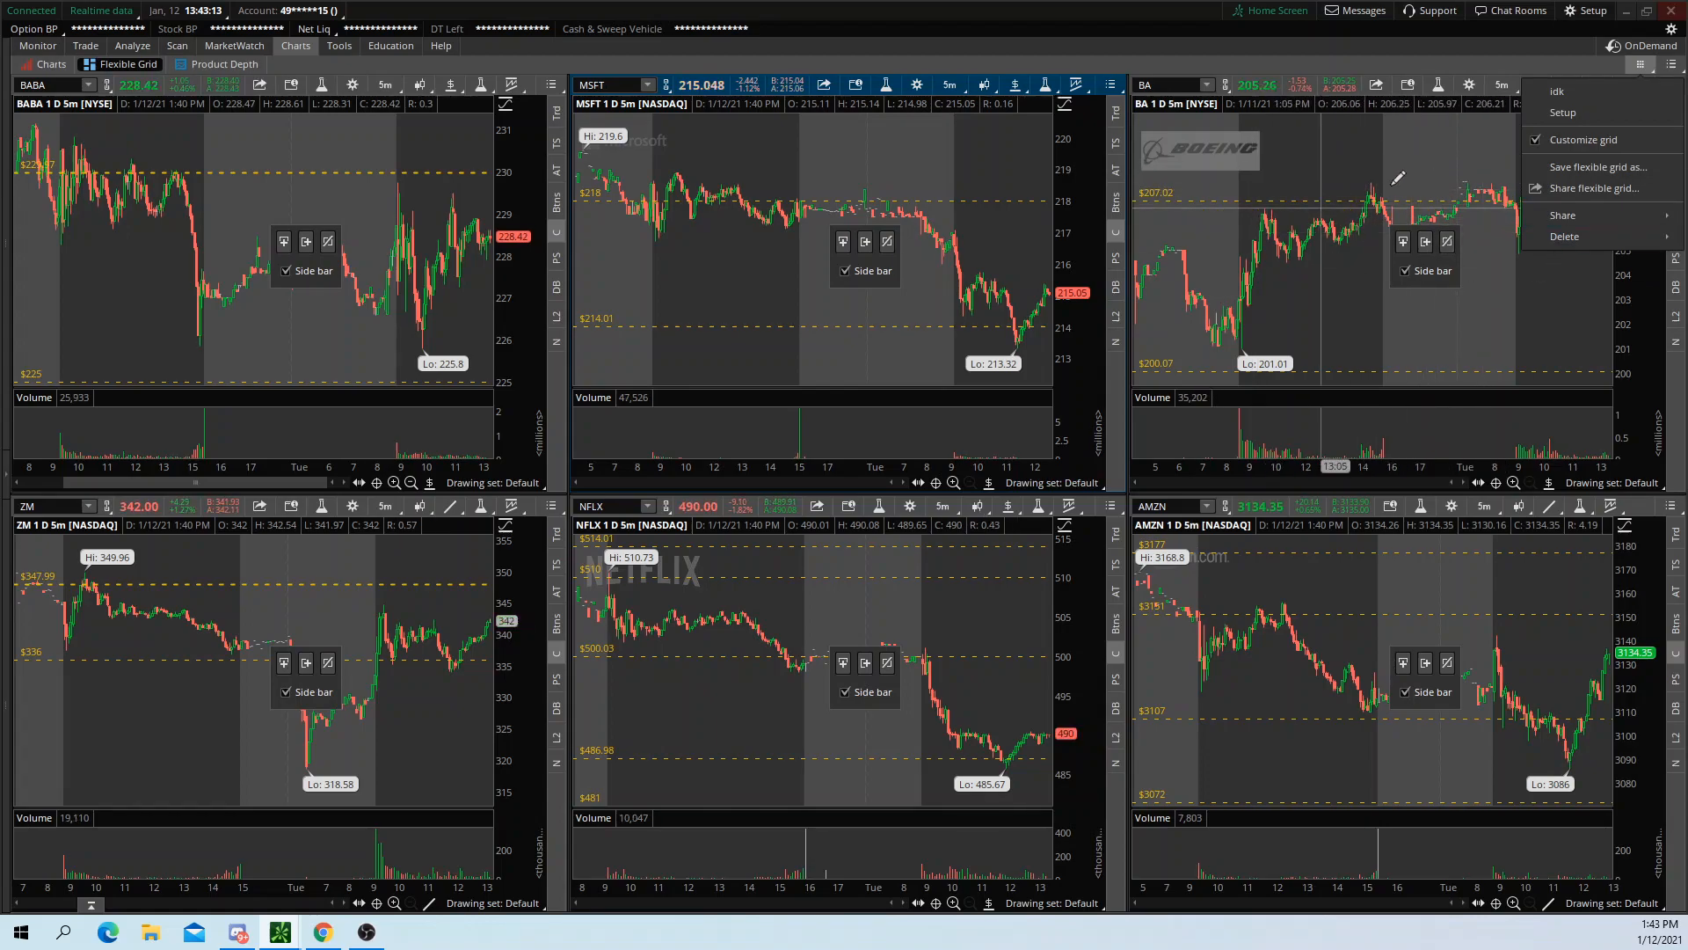
{"action": "mouse_move", "coordinate": [1583, 139]}
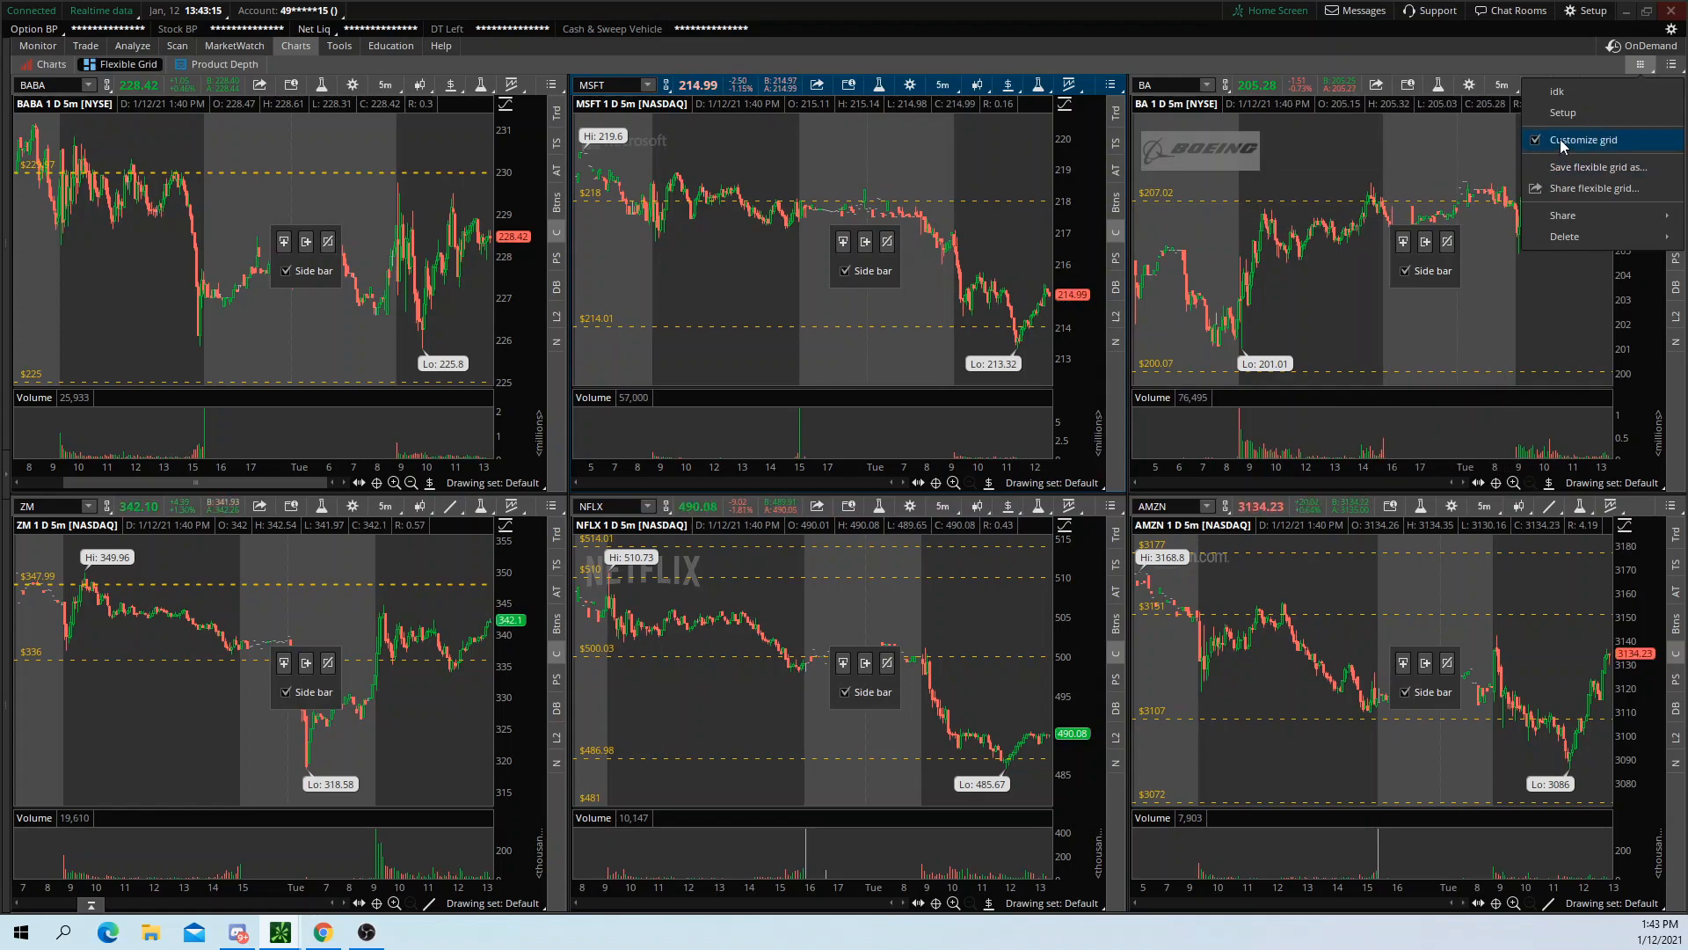
{"action": "left_click", "coordinate": [1579, 139]}
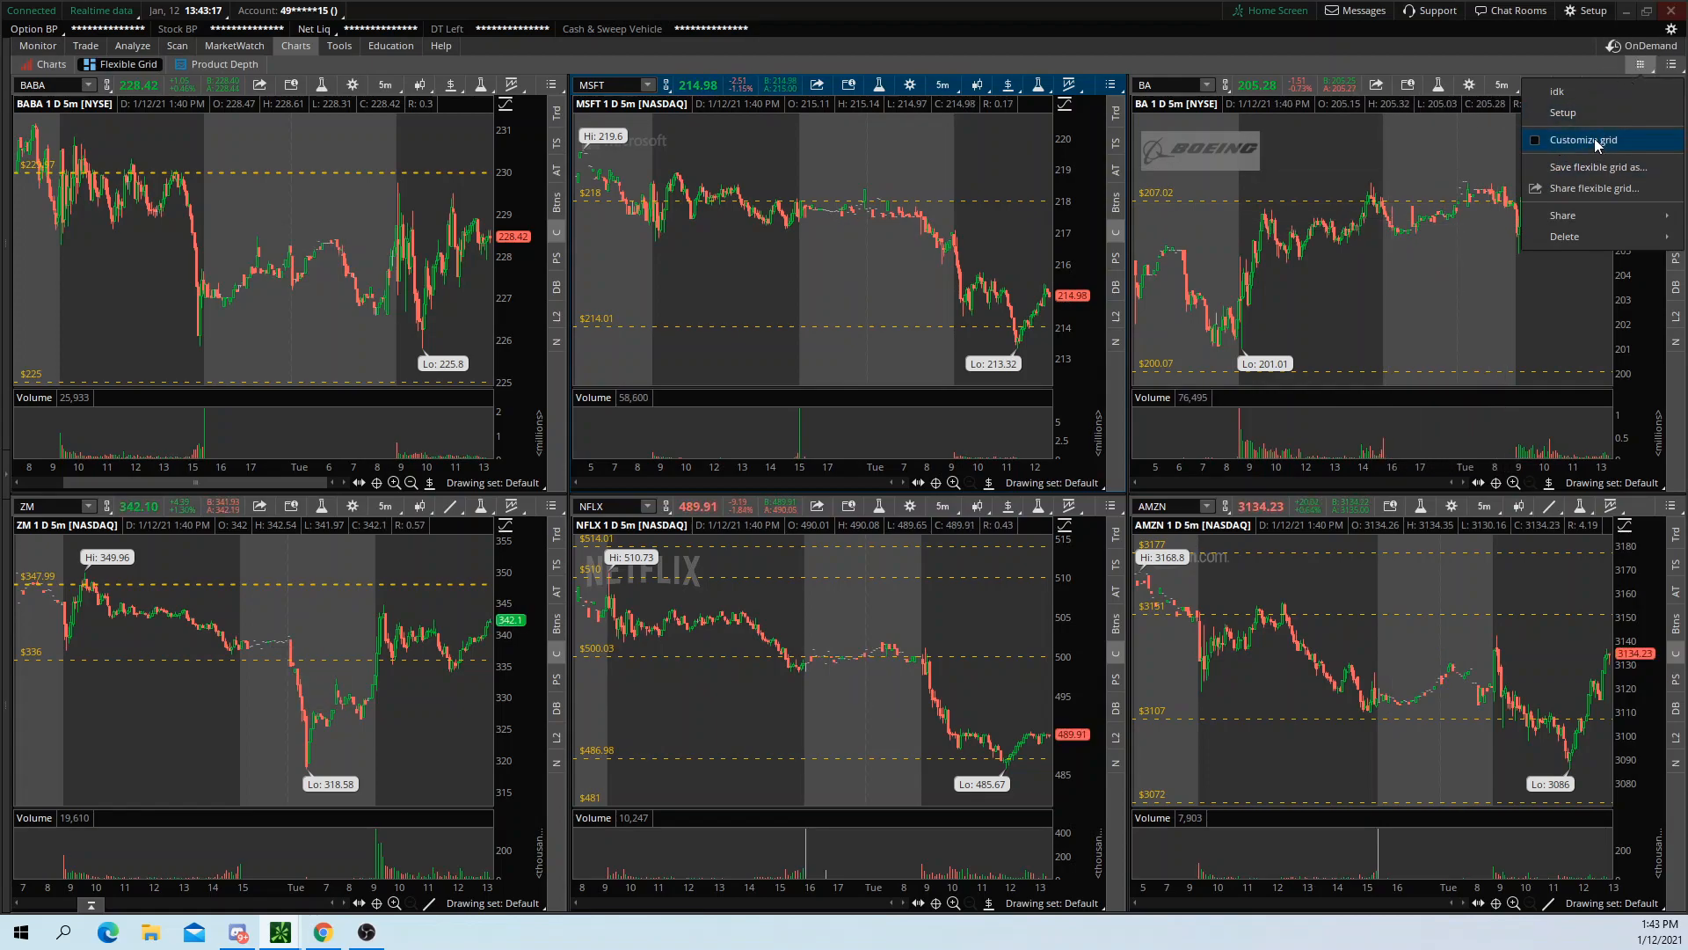
{"action": "left_click", "coordinate": [1583, 140]}
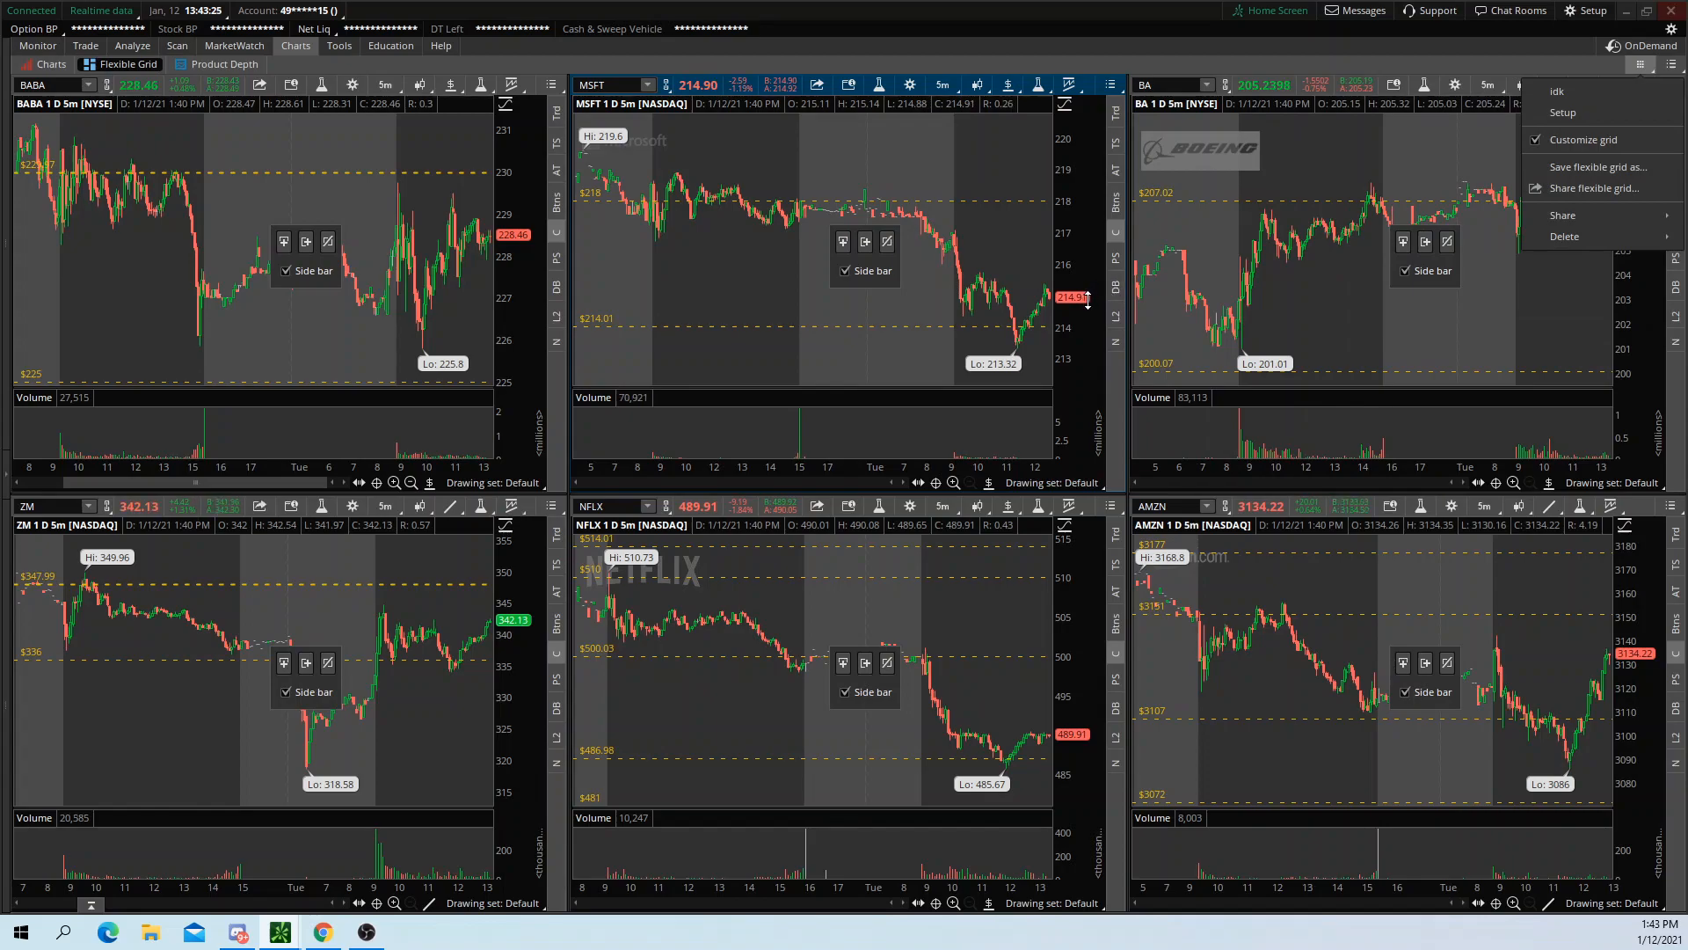
{"action": "mouse_move", "coordinate": [1583, 139]}
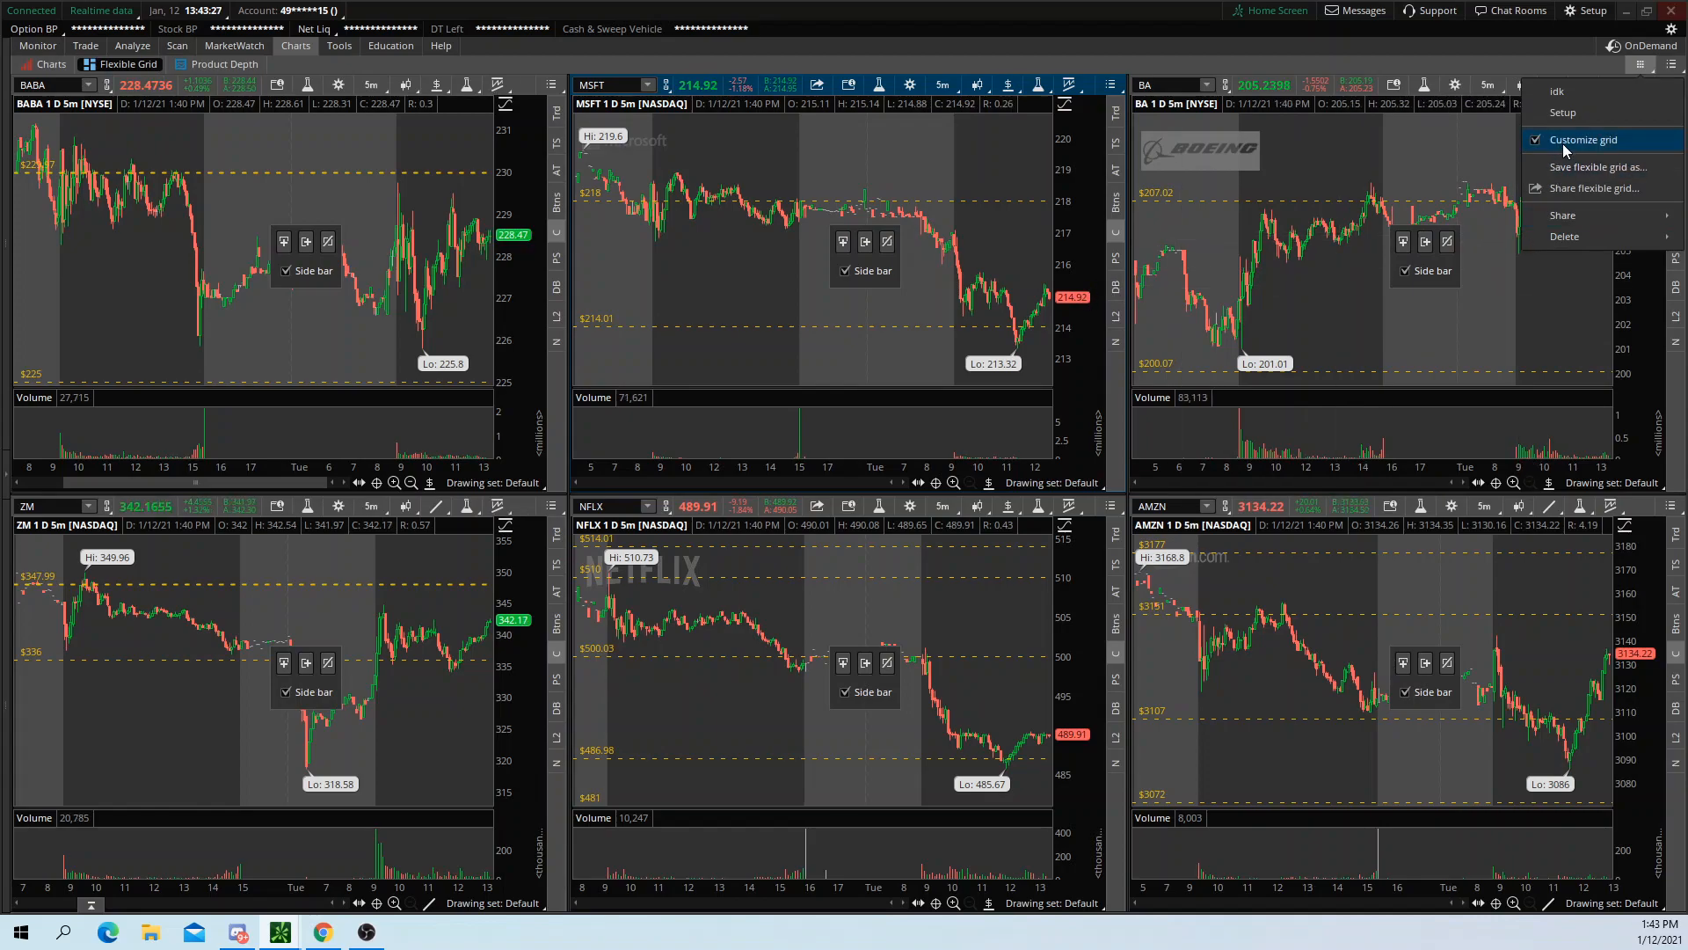
{"action": "left_click", "coordinate": [1583, 139]}
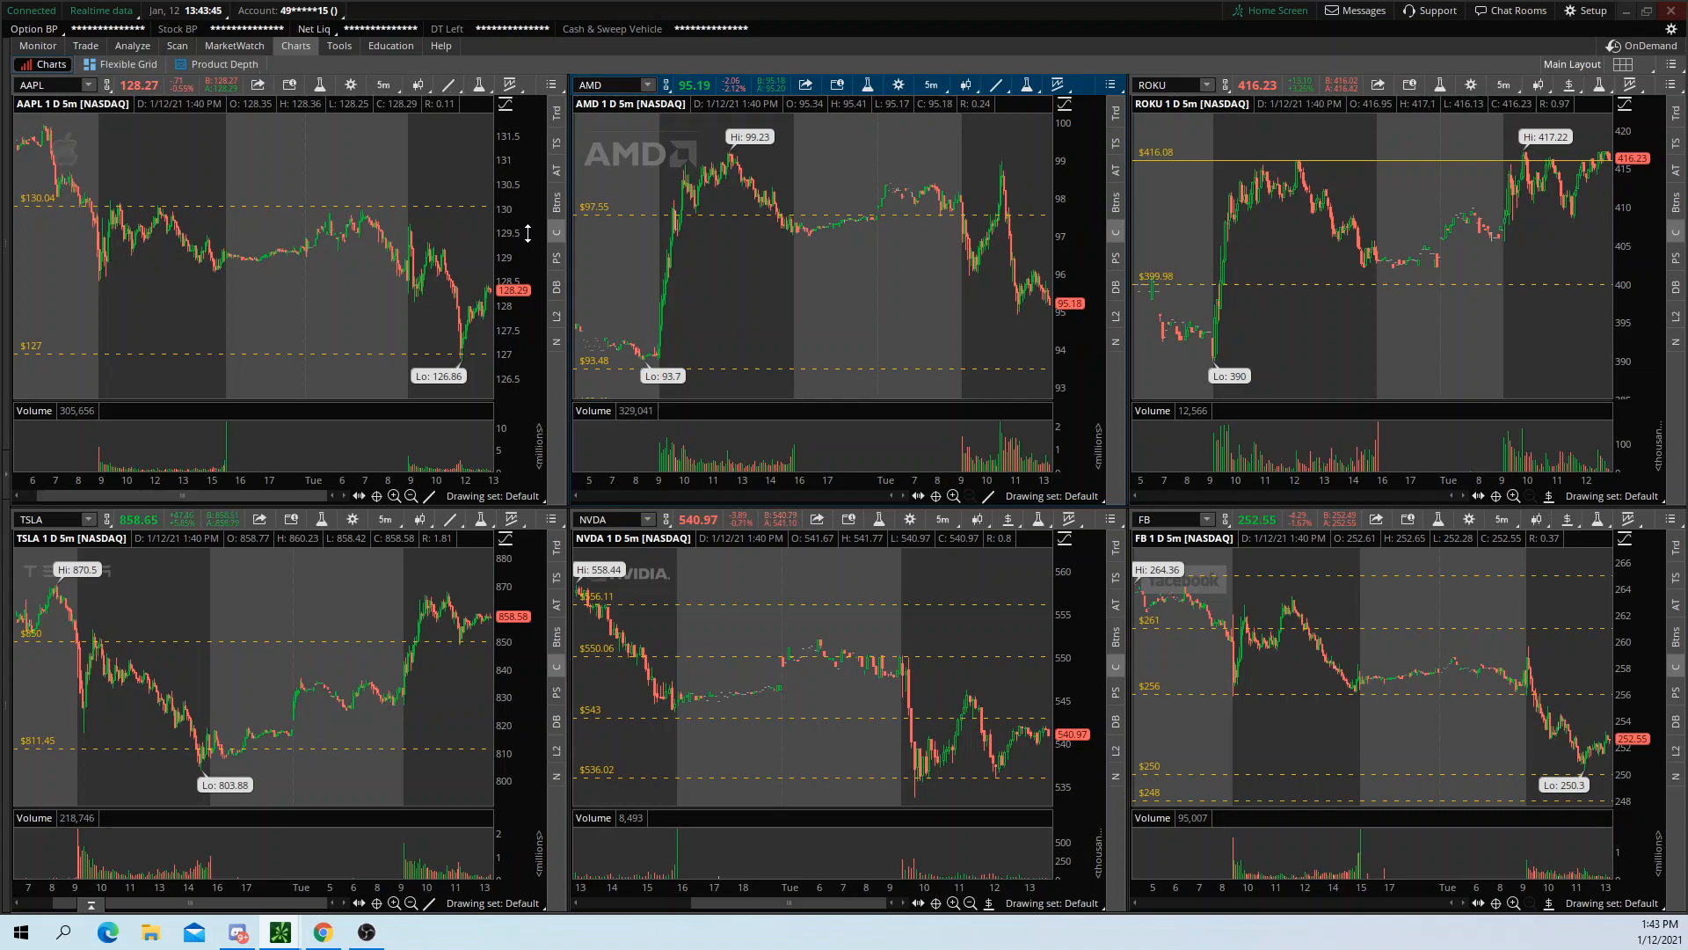
{"action": "mouse_move", "coordinate": [164, 580]}
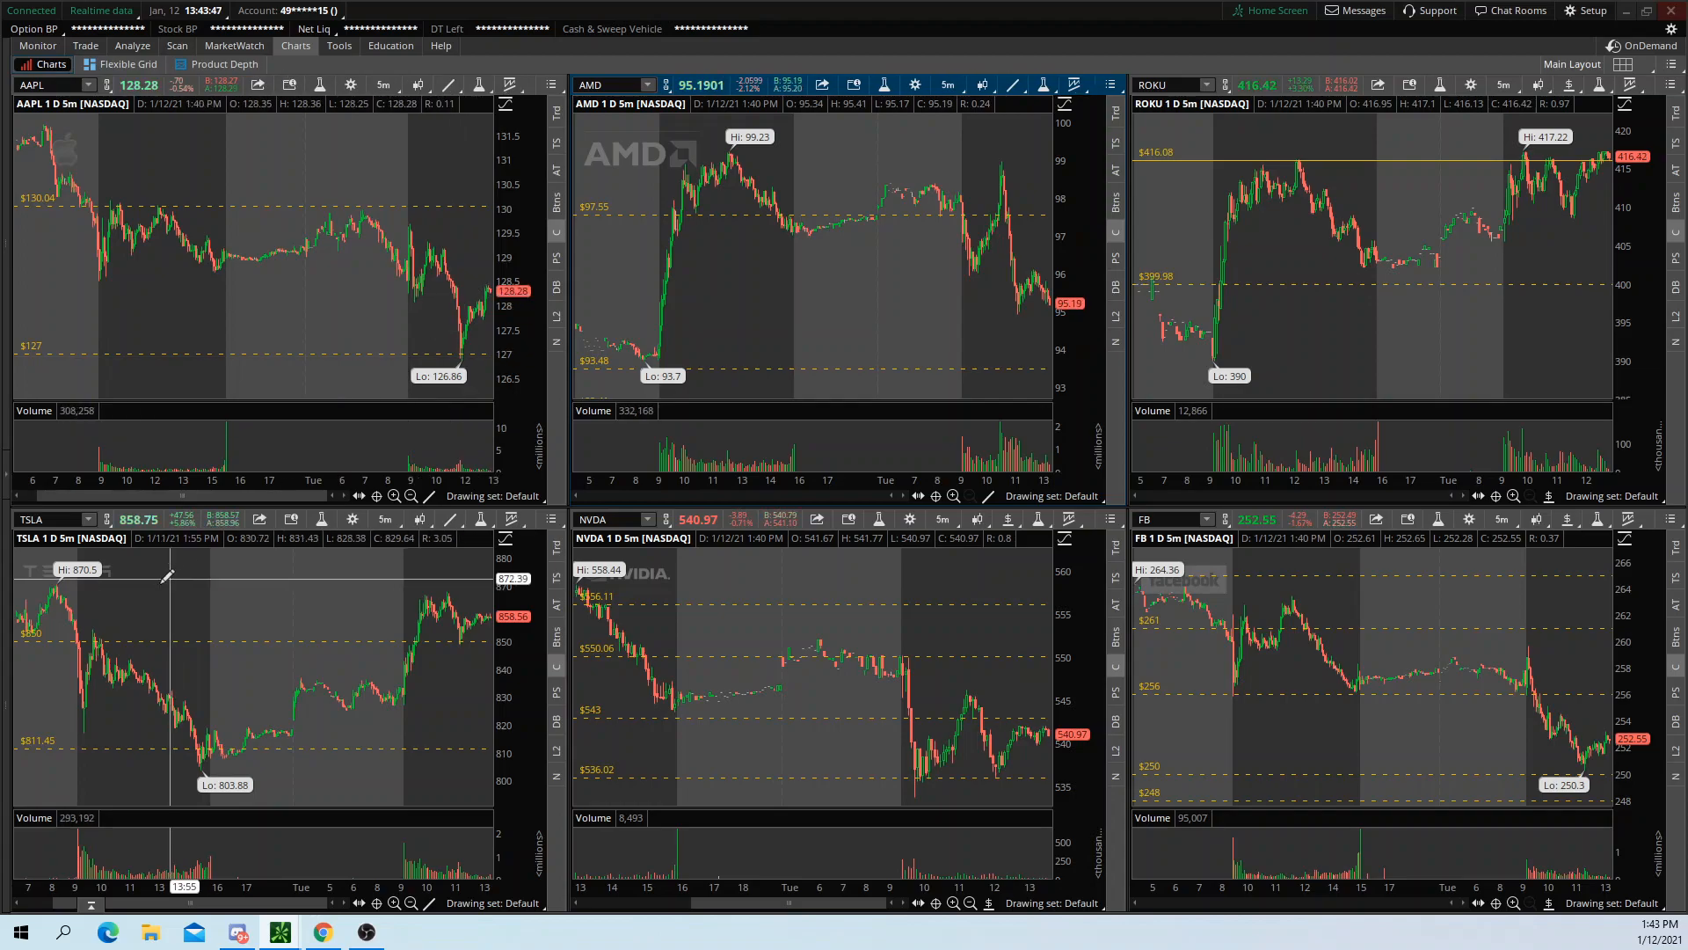